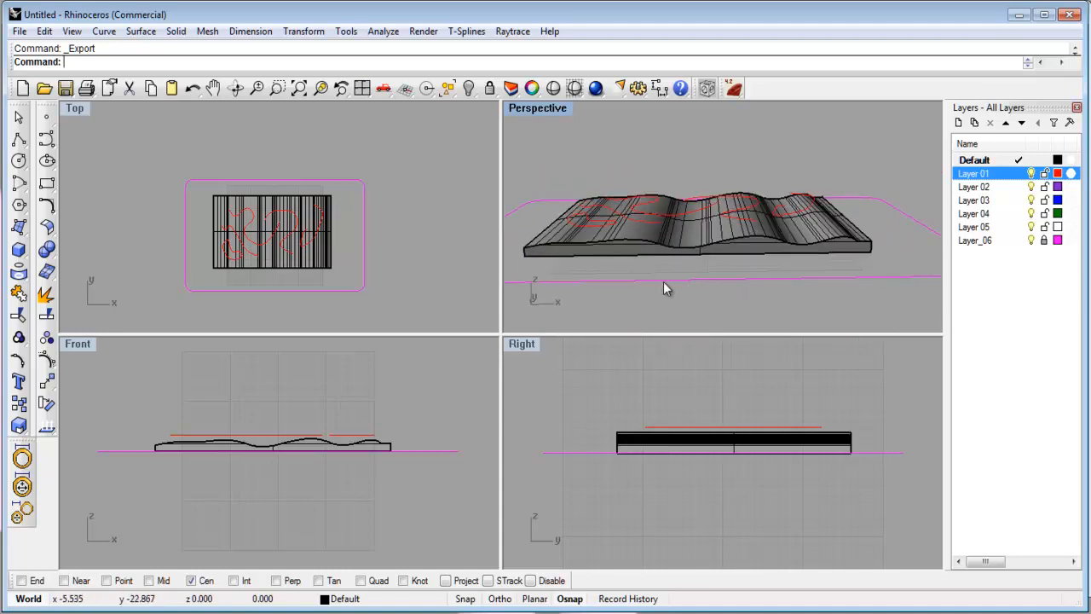
Orbit the Perspective view around the wavy solid and export only the selected part.
drag(664, 288, 767, 295)
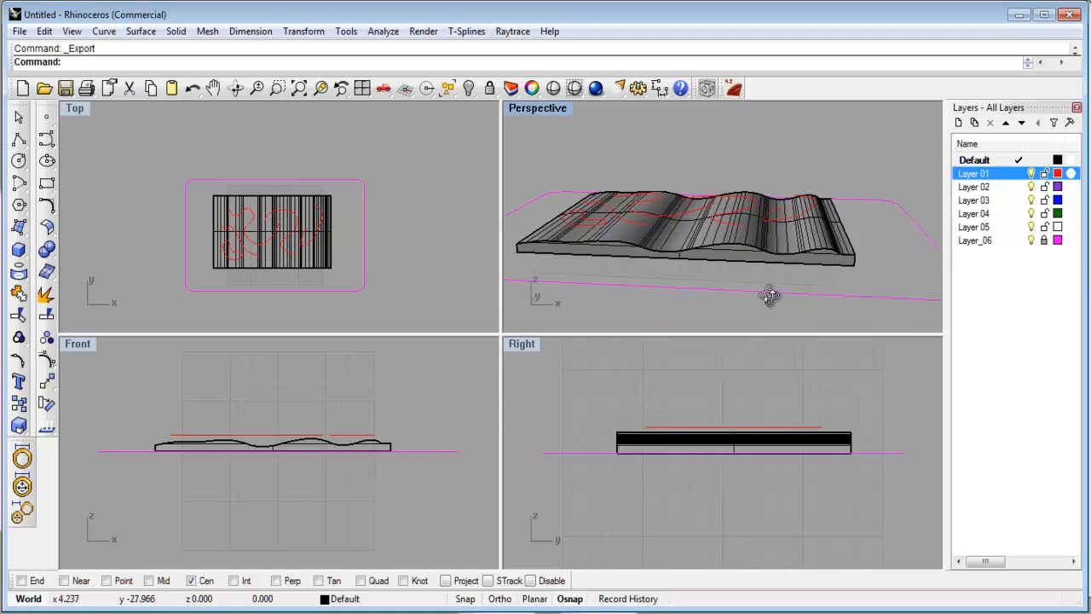
drag(769, 296, 673, 271)
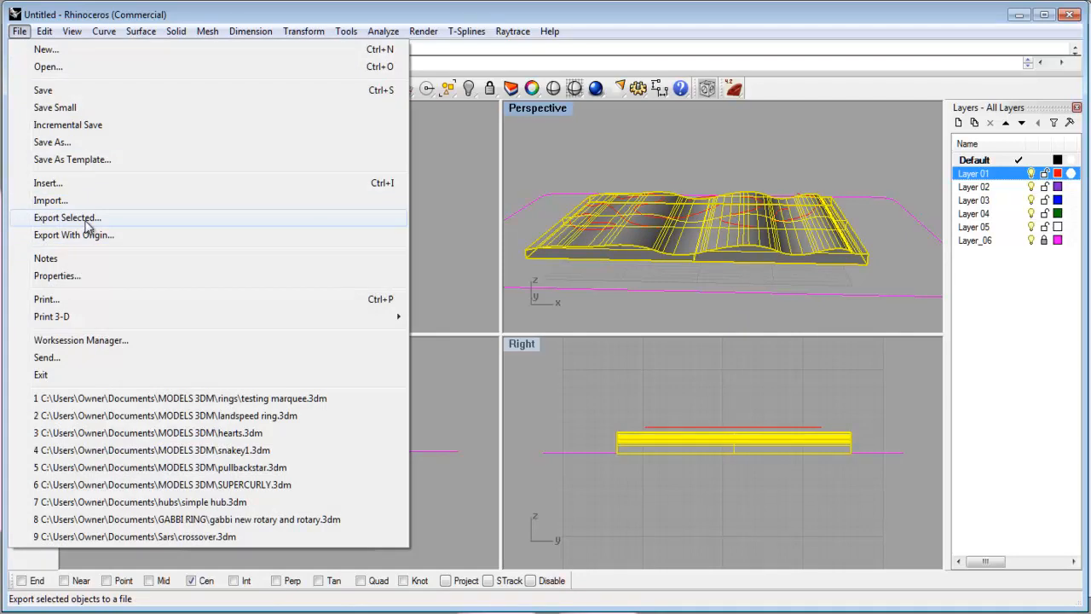
click(67, 218)
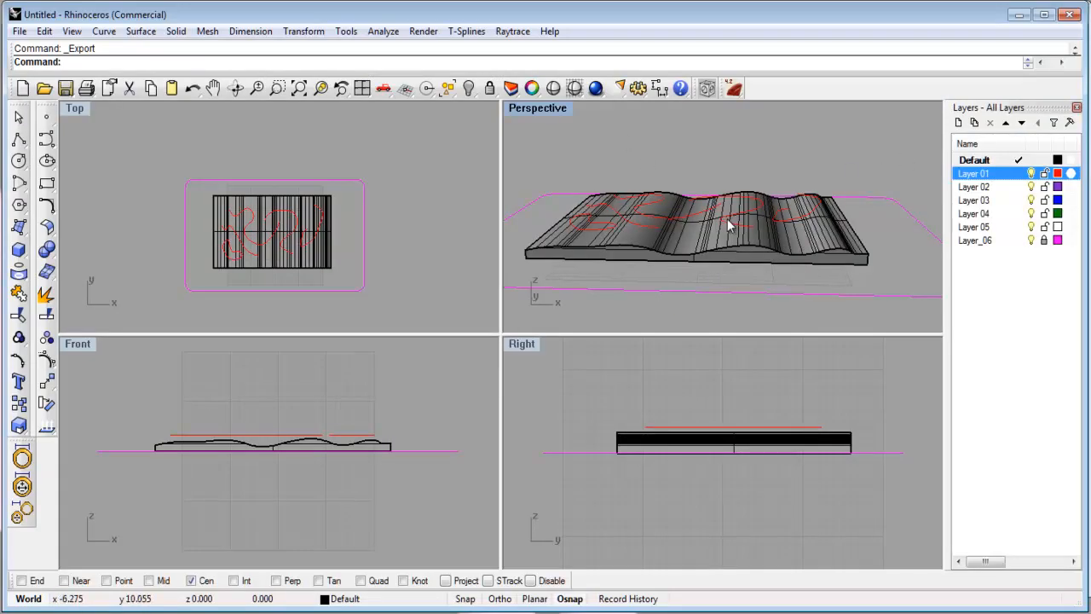
Select the five contour curves and attempt an export, dismissing the no-surface-objects error.
right_click(972, 173)
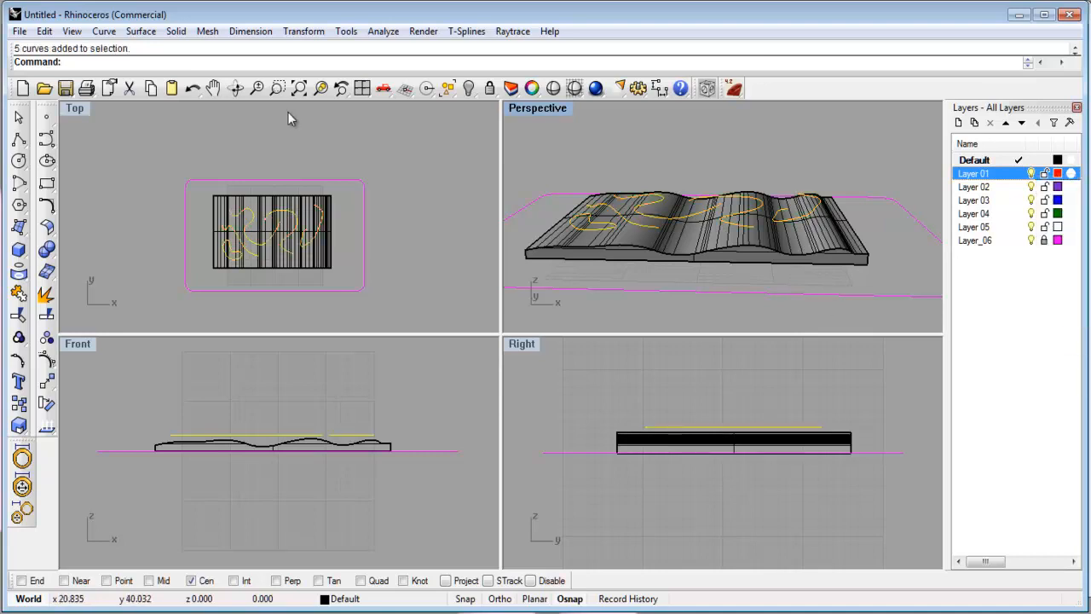
click(18, 31)
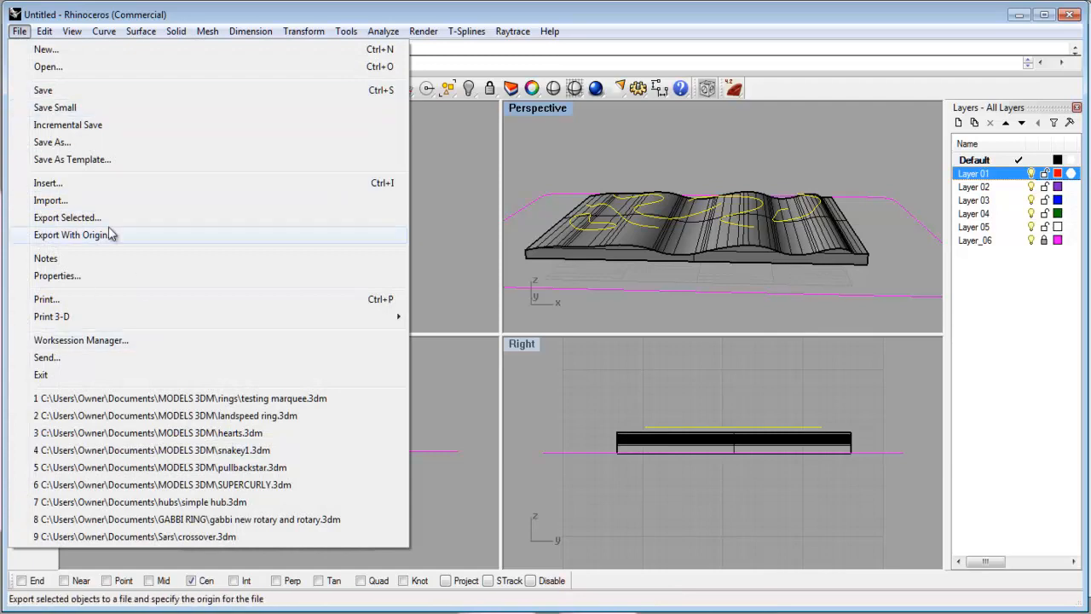
click(70, 234)
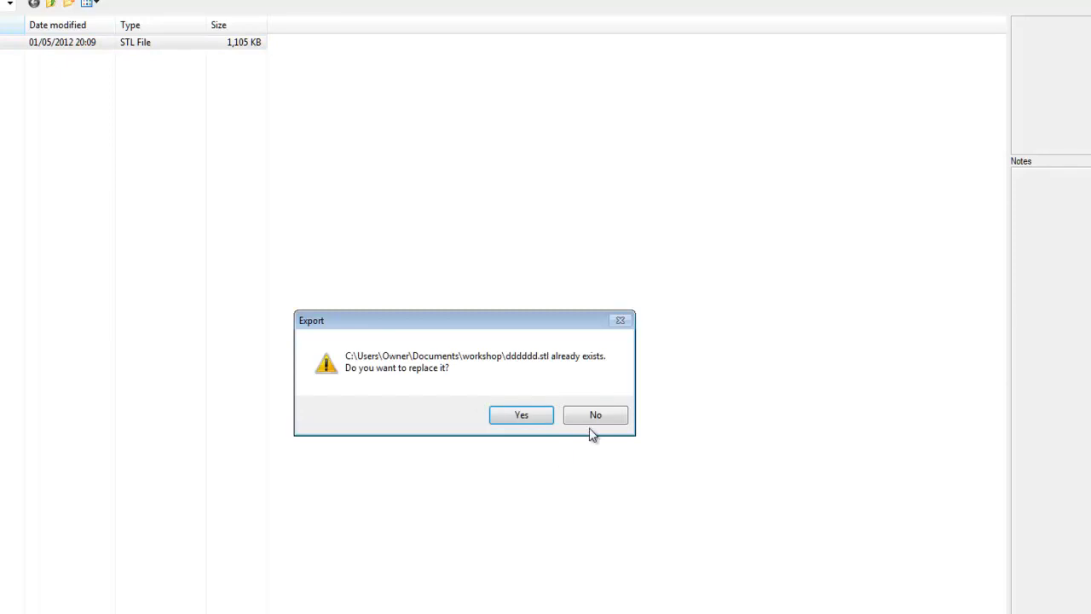
click(521, 414)
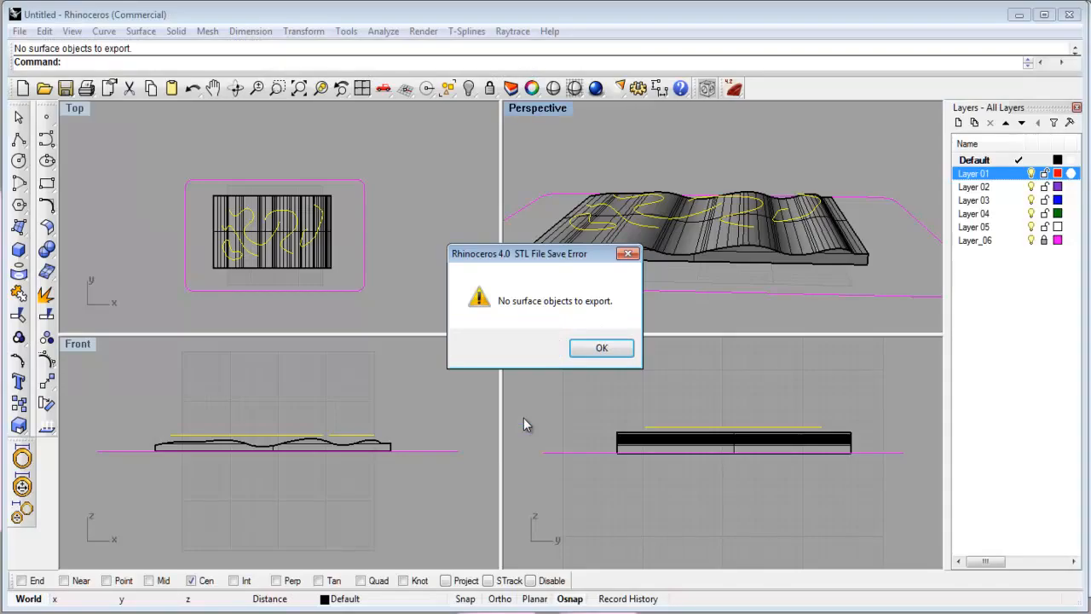
click(601, 348)
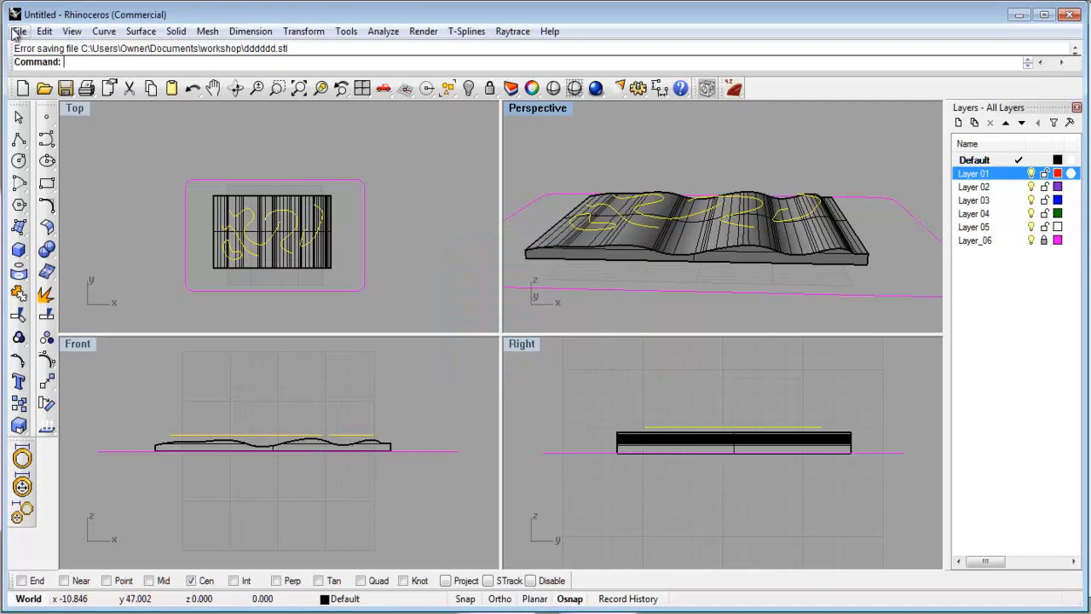
Export the curves over the existing dddddd.dxf using the R12 Lines & Arcs scheme.
click(18, 31)
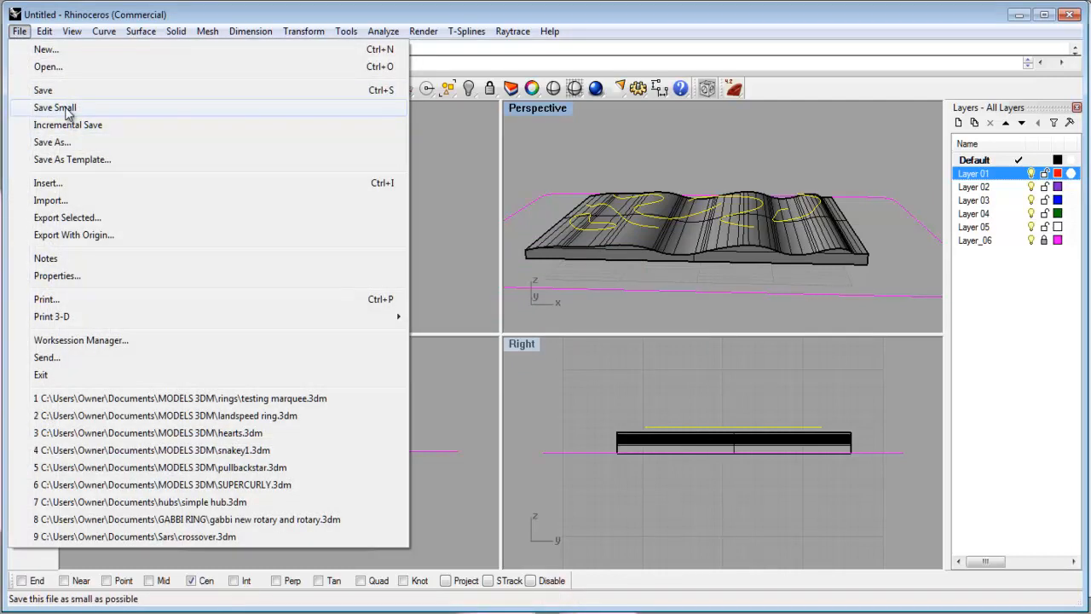
click(55, 108)
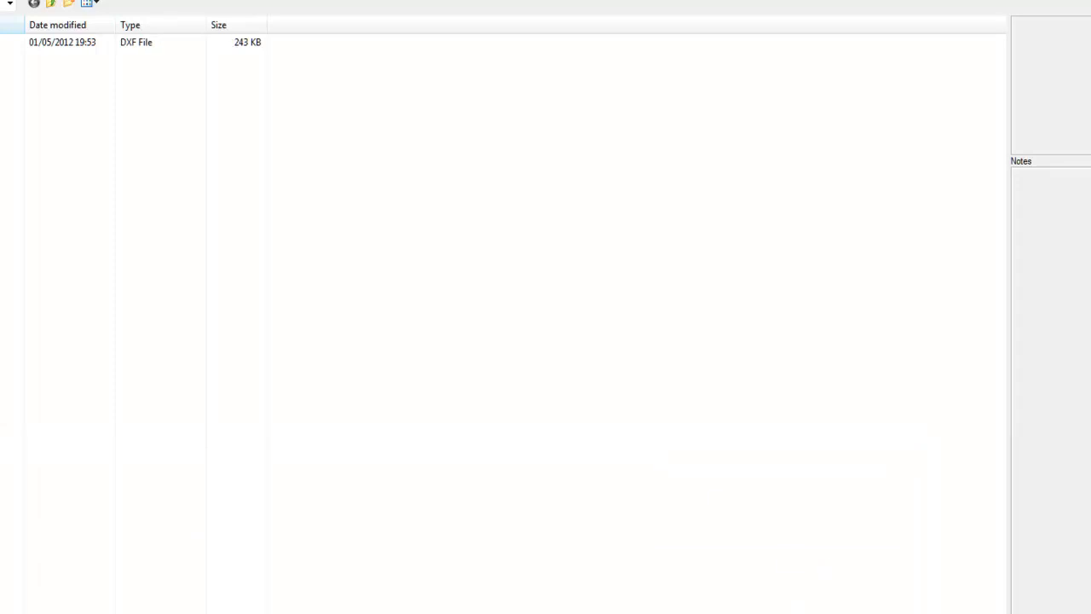
click(62, 41)
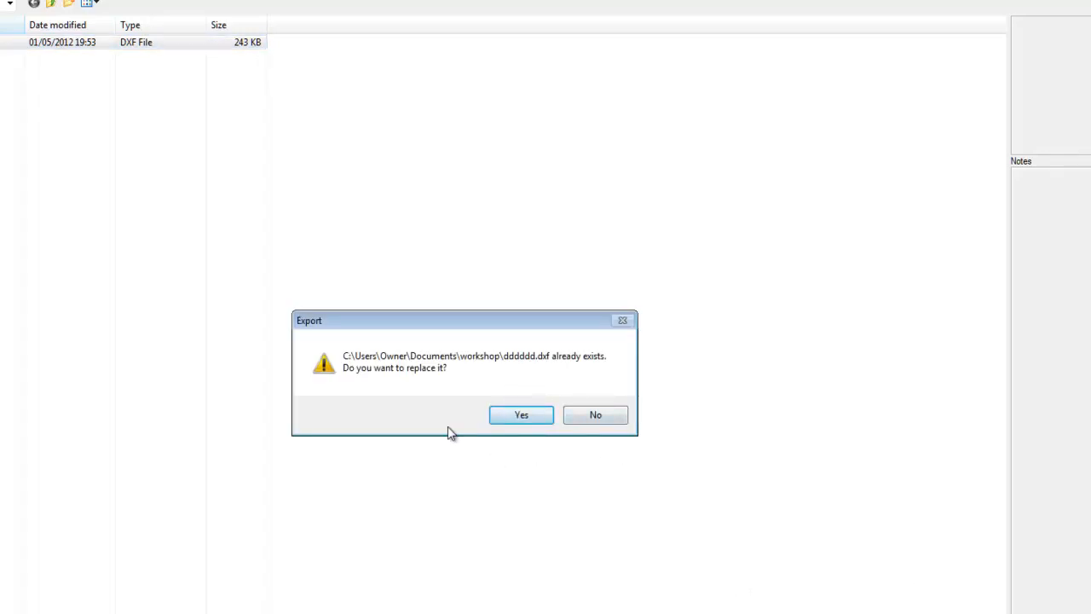
click(521, 414)
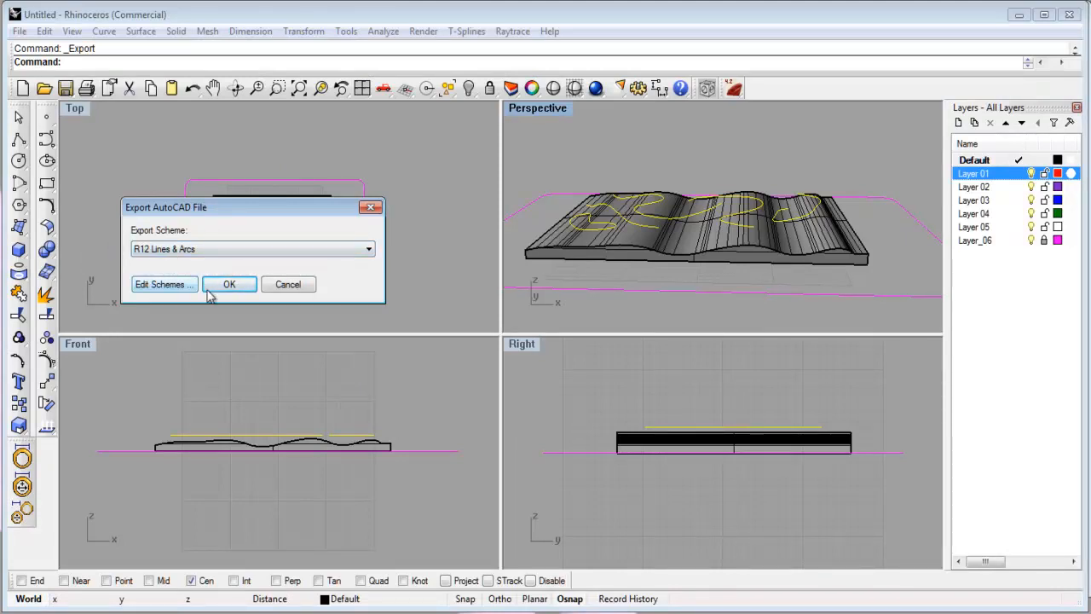
click(229, 284)
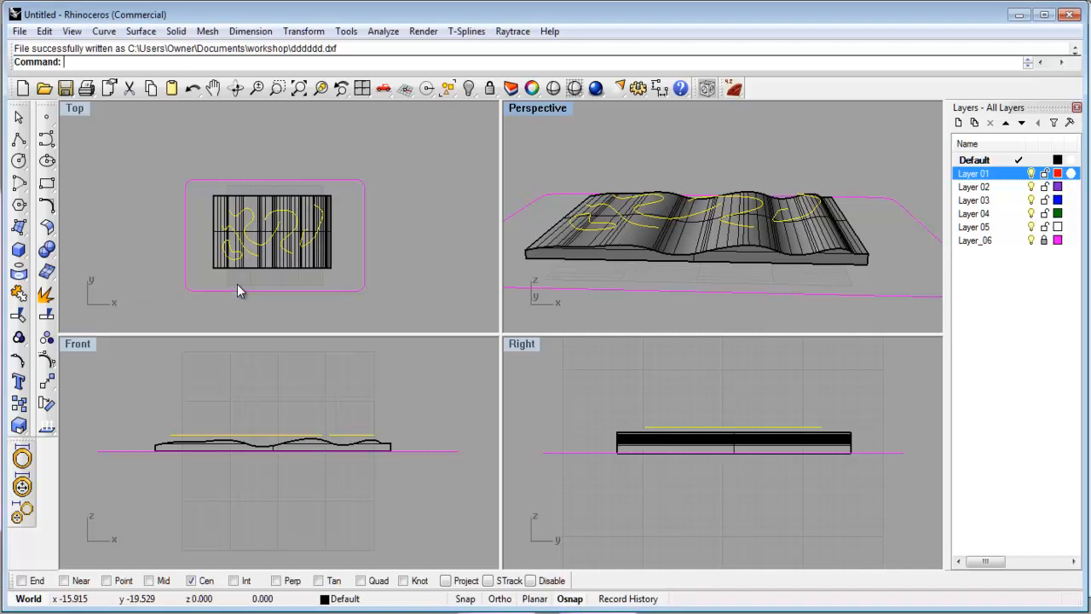
mouse_move(622, 119)
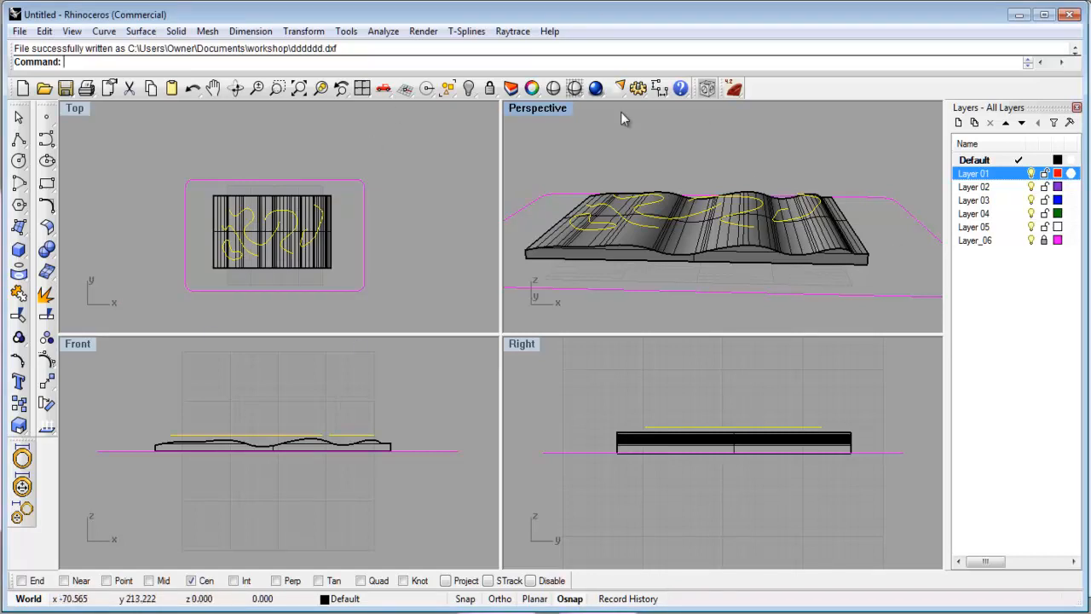
mouse_move(907, 271)
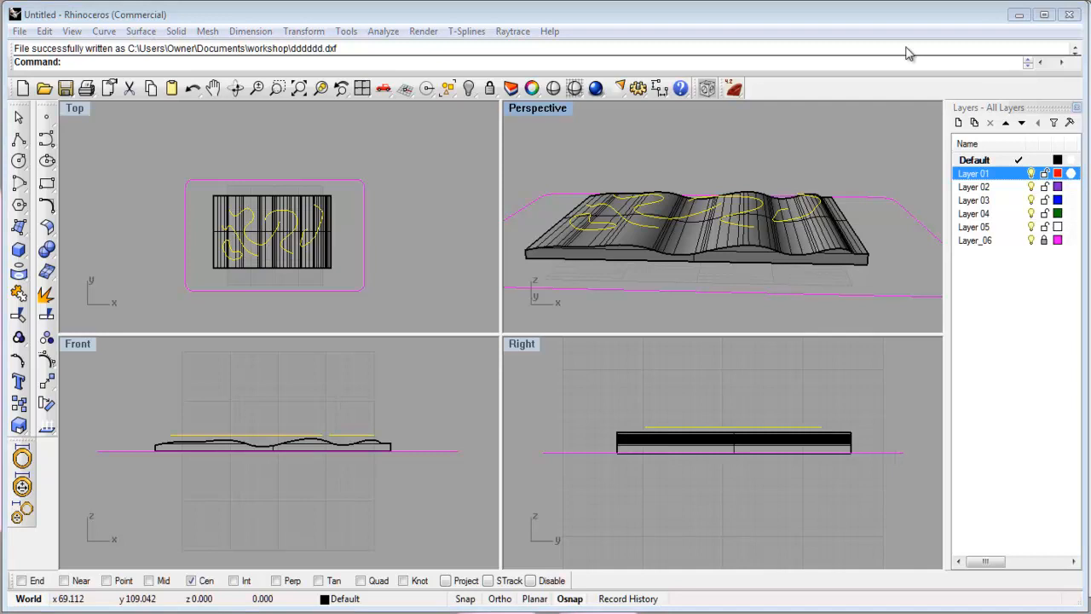
mouse_move(1001, 24)
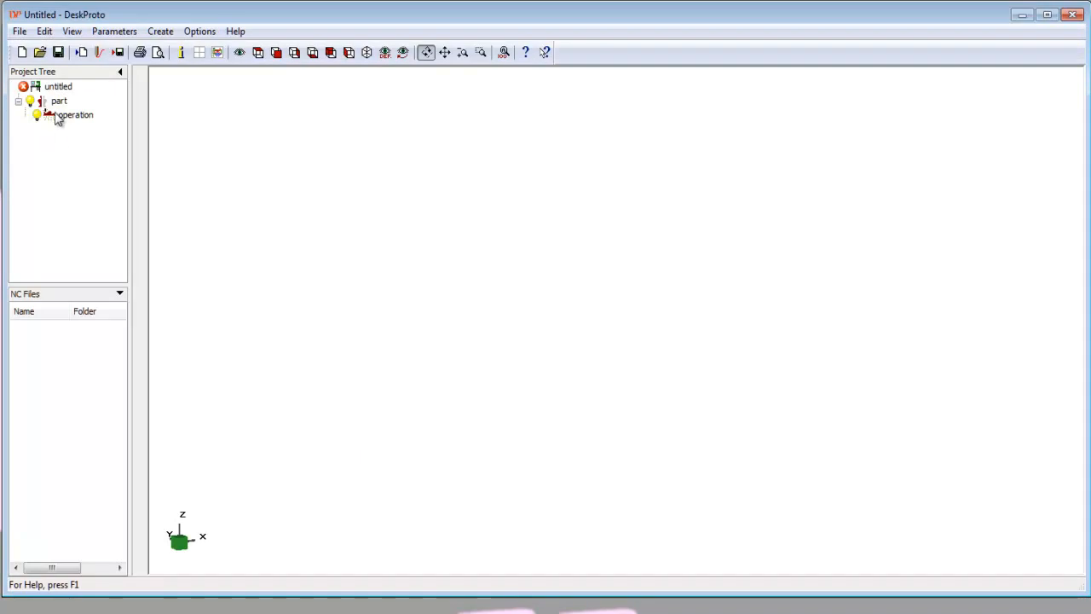
Load the dddddd STL file from the workshop folder as the project geometry.
click(19, 31)
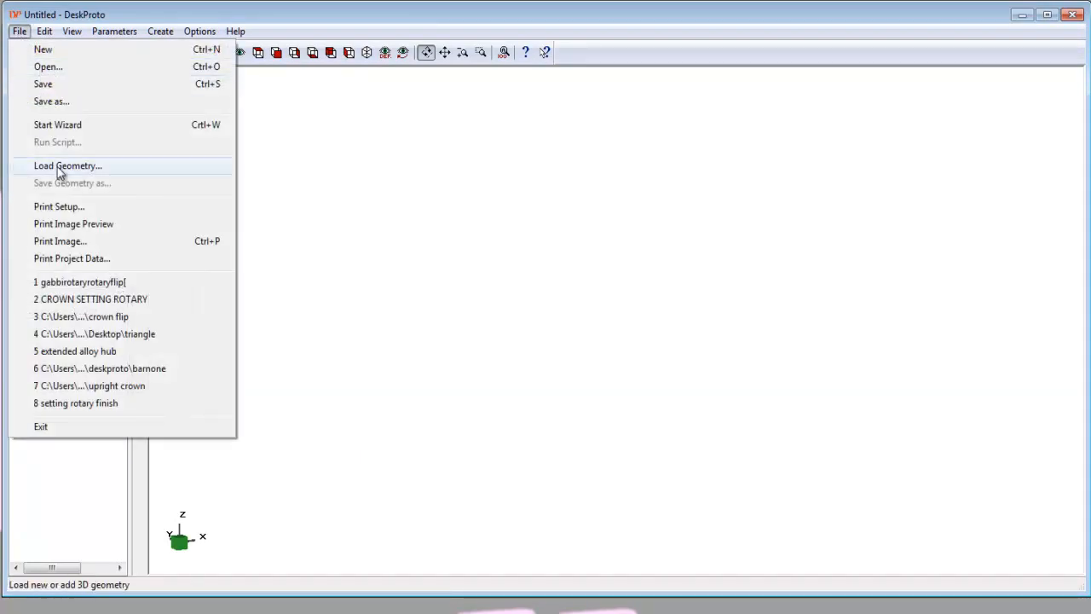
click(67, 166)
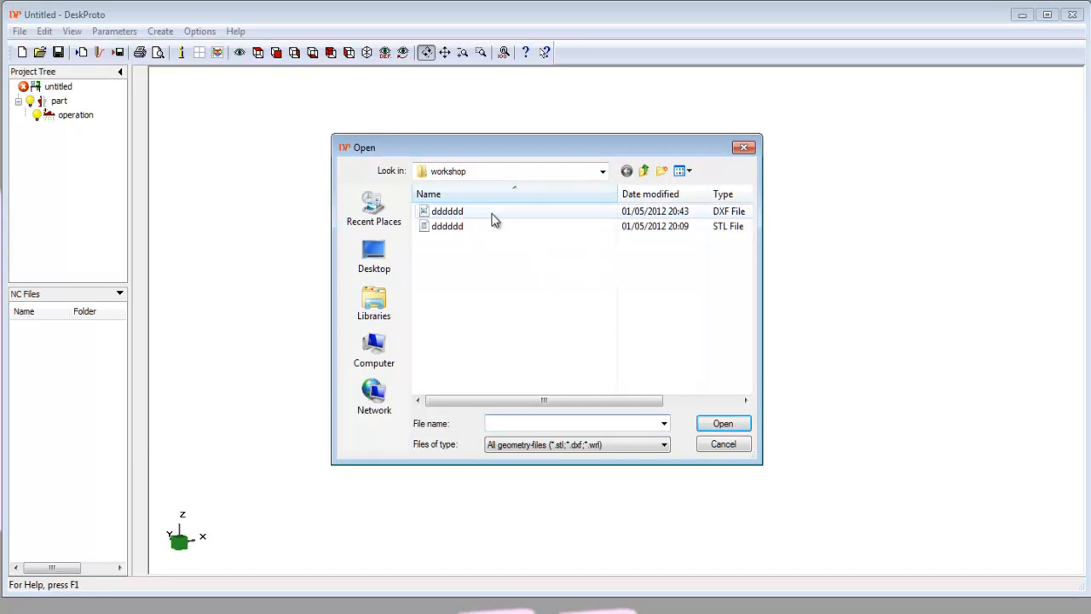
click(447, 211)
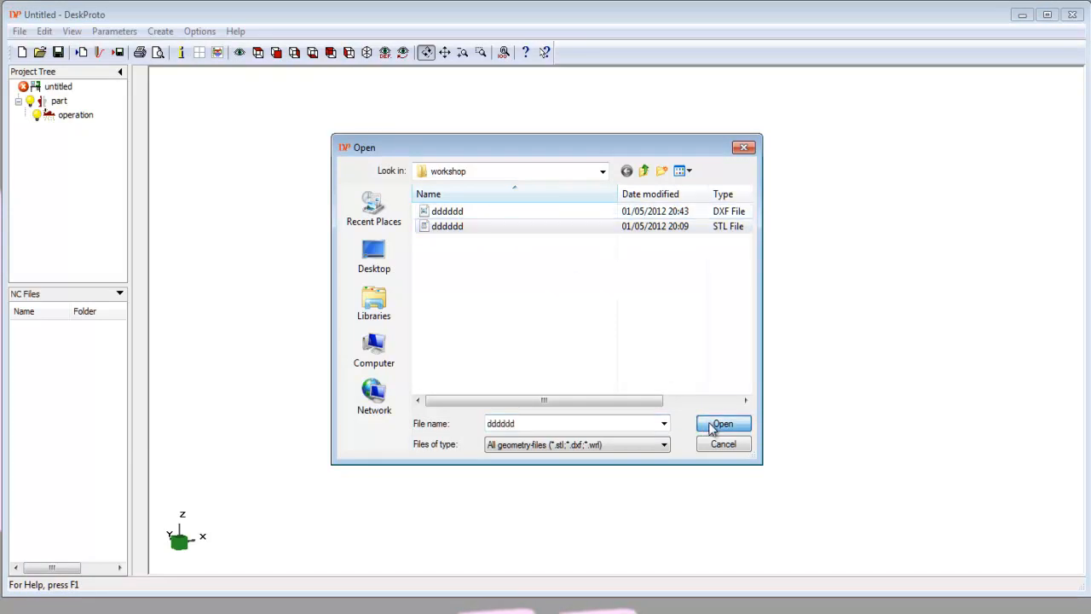
click(721, 424)
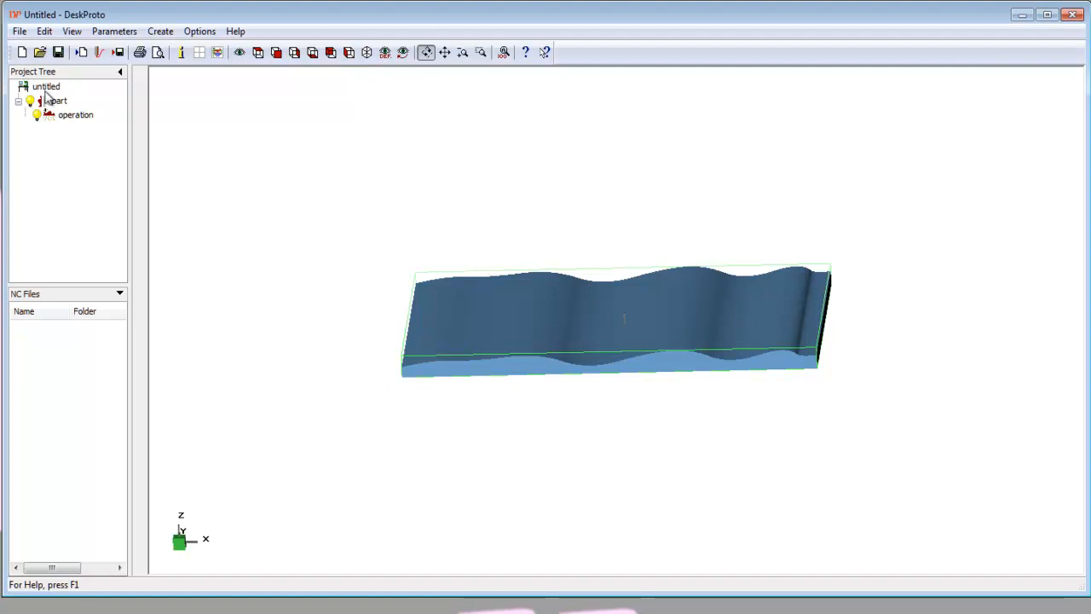
Add a 2D operation under the part in the Project Tree and open its parameters.
click(58, 100)
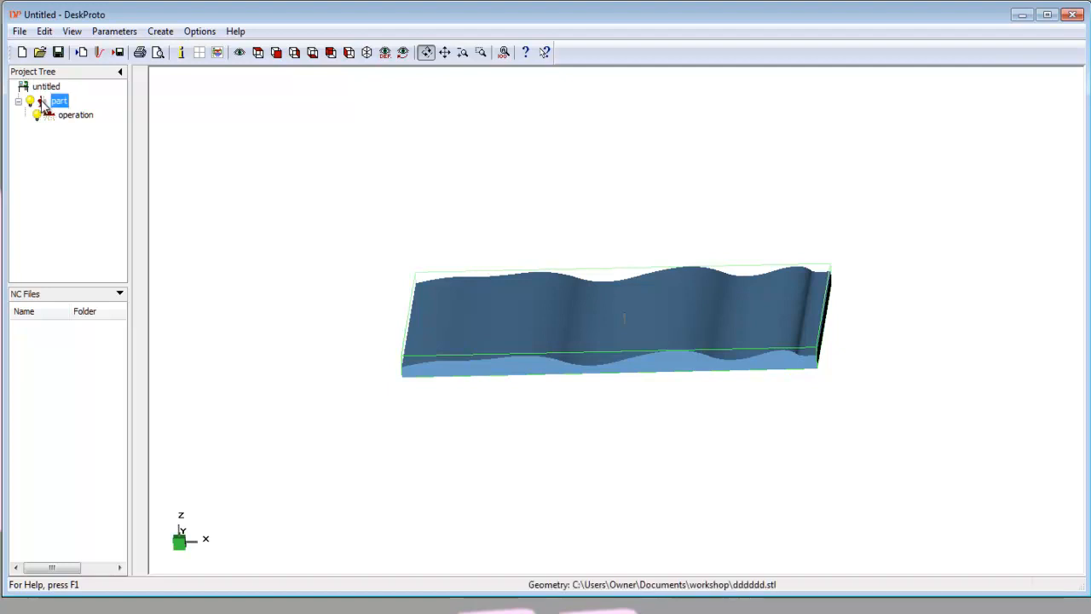
right_click(57, 101)
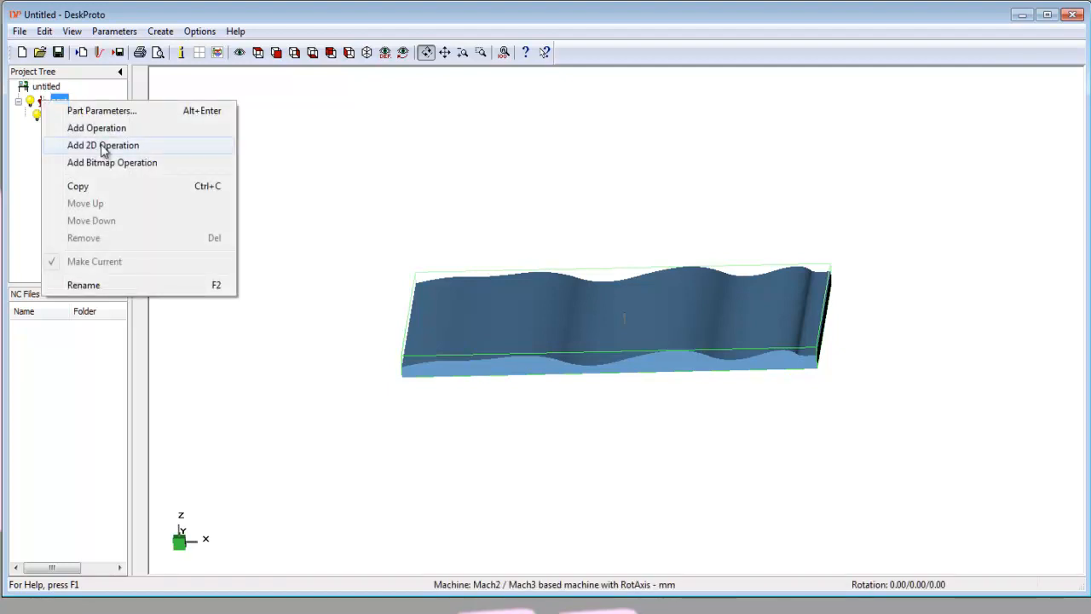
click(103, 145)
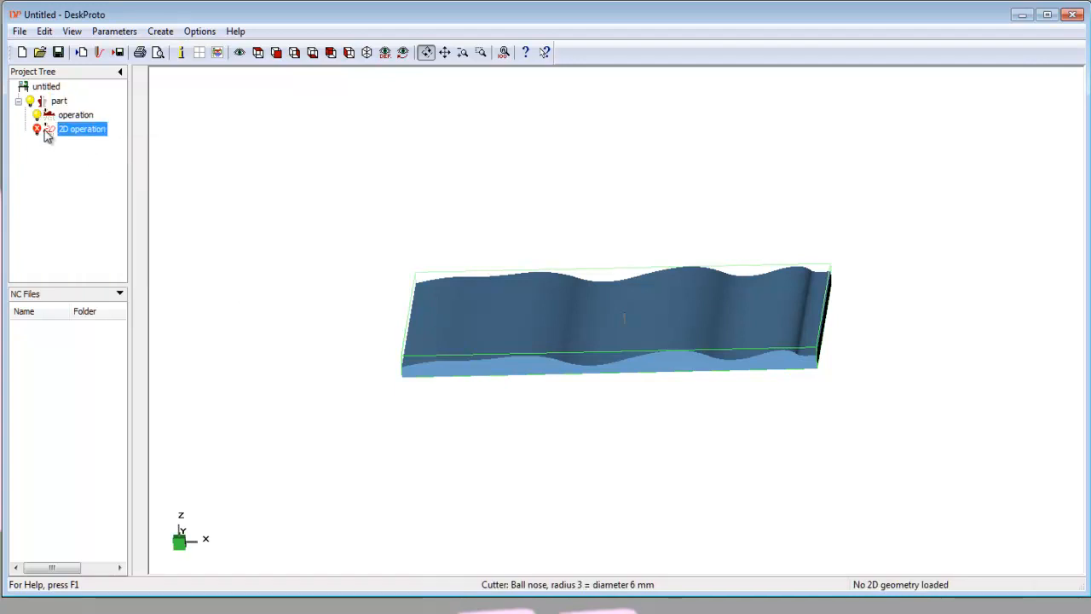
double_click(82, 129)
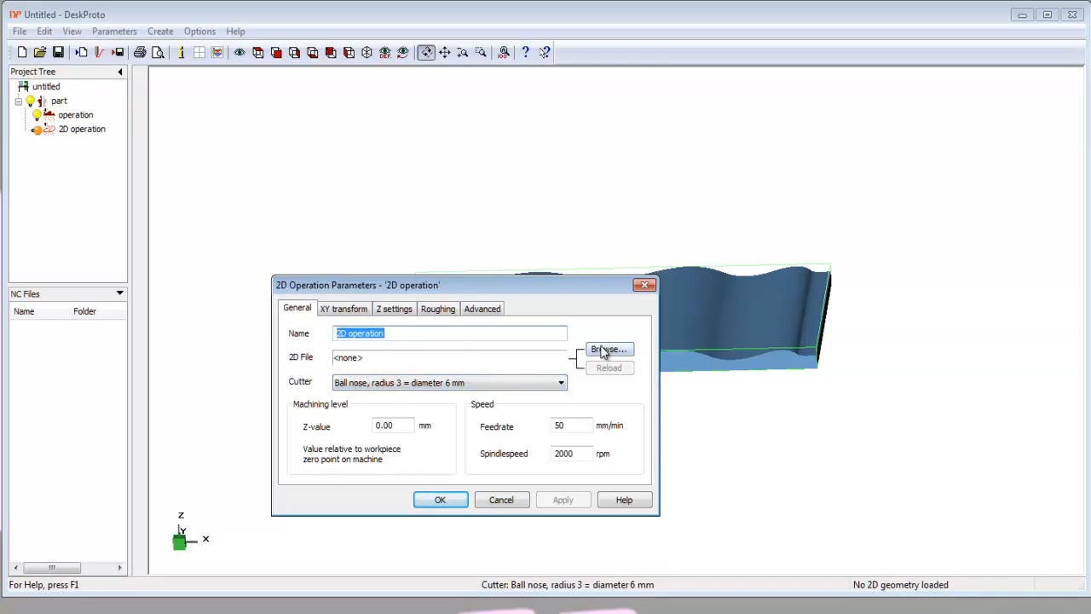
Assign dddddd.dxf as the 2D operation's contour file with a 500 mm/min feedrate.
click(609, 350)
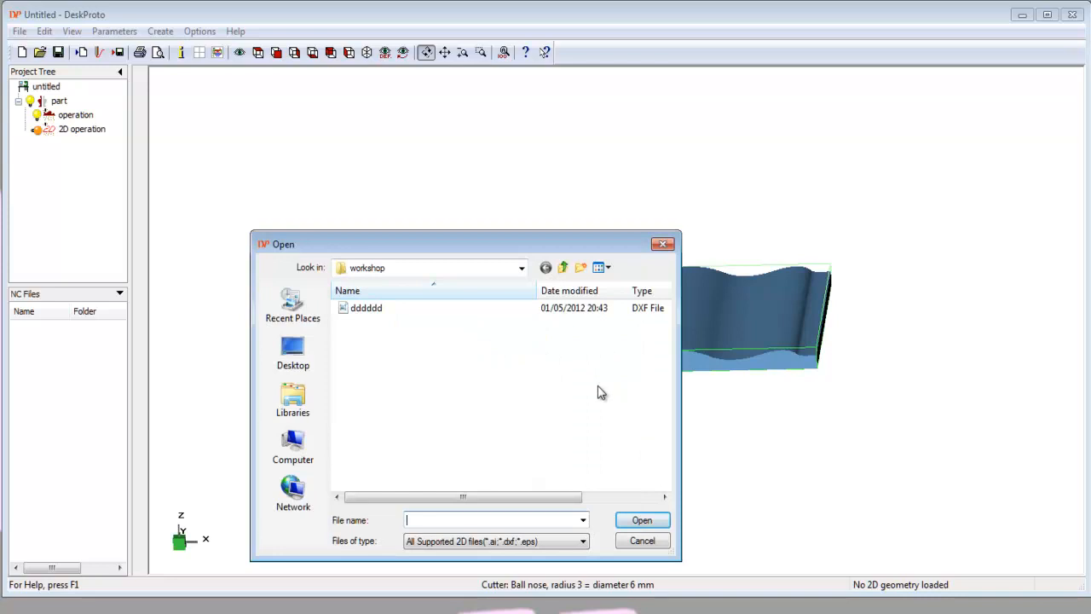
mouse_move(662, 309)
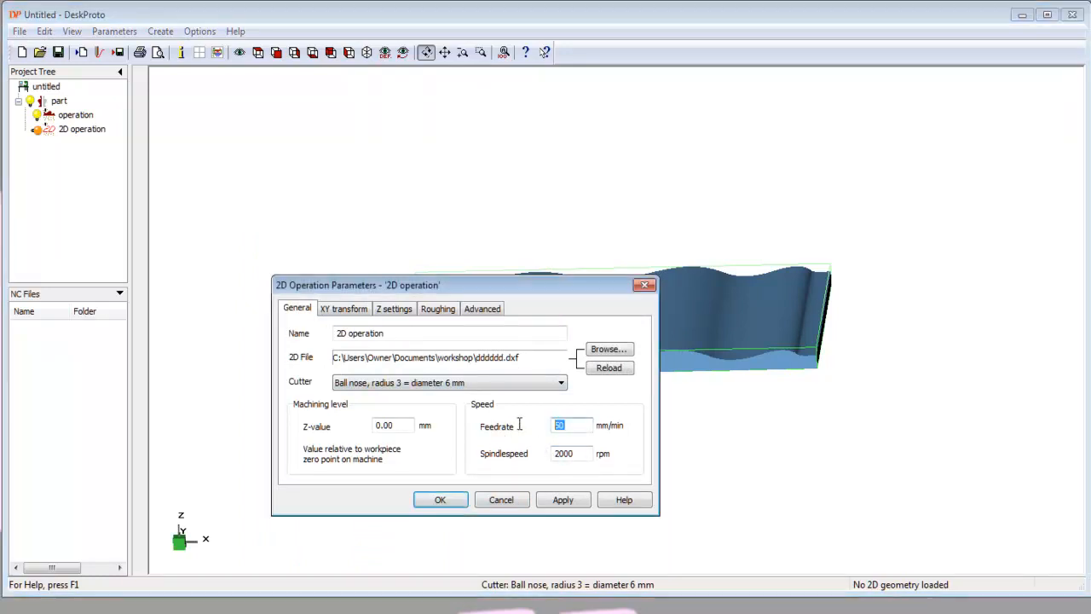
text(500)
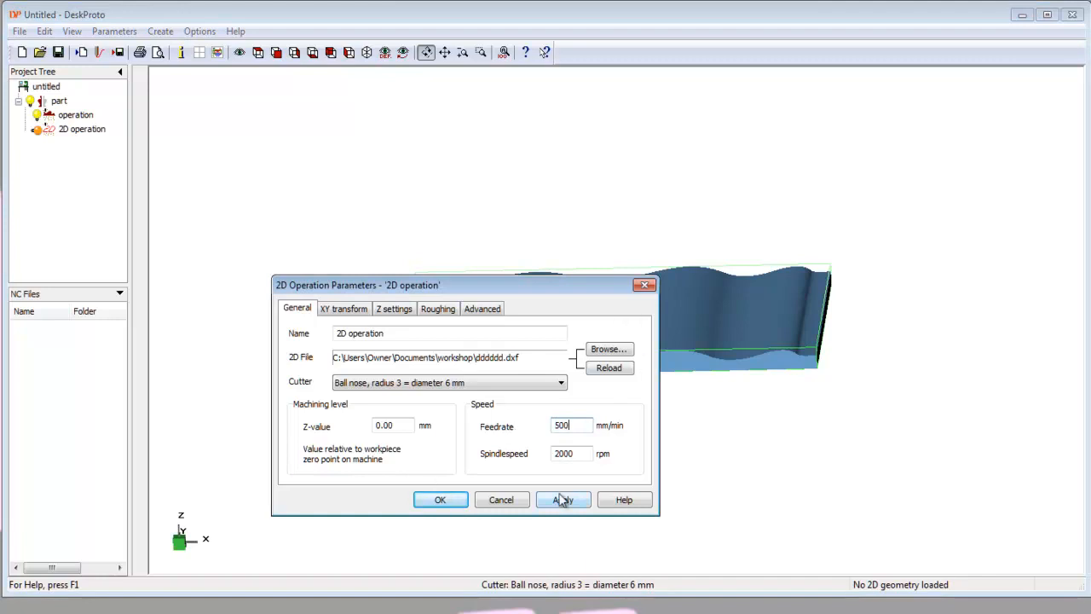
click(440, 500)
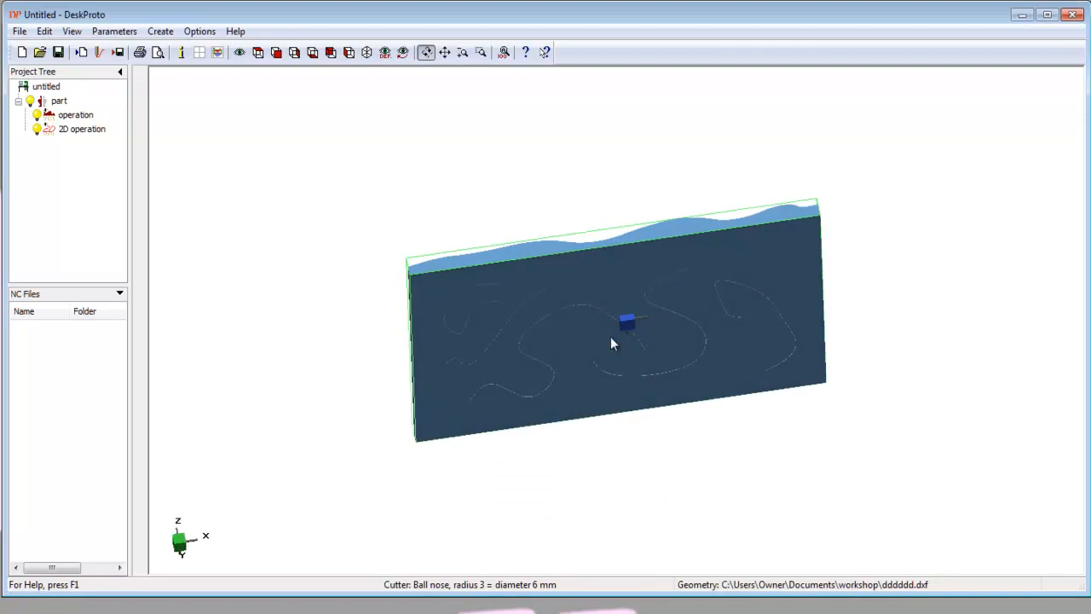
mouse_move(746, 274)
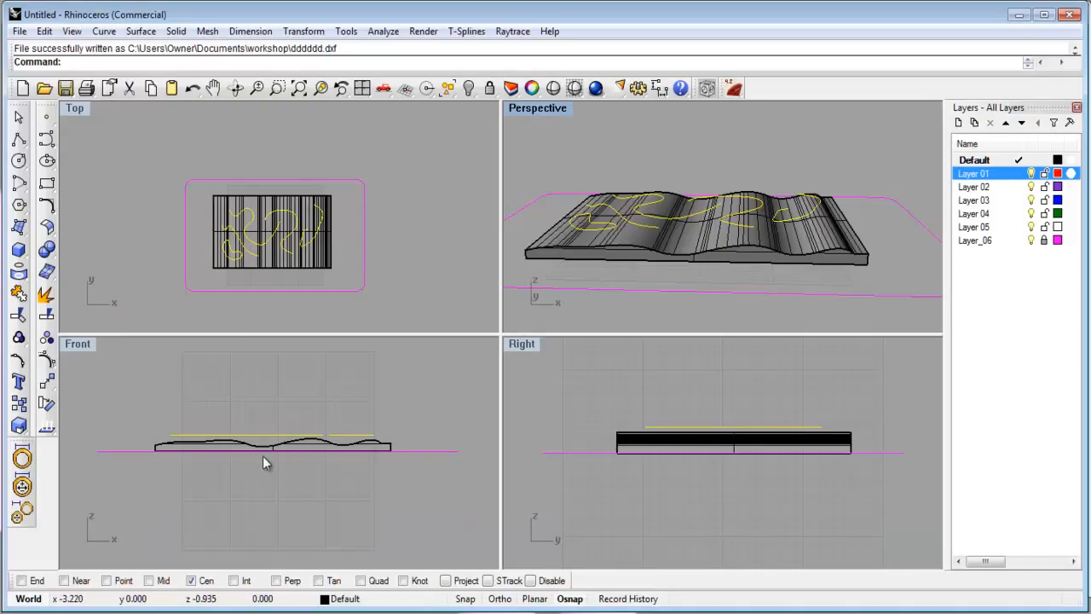
mouse_move(378, 465)
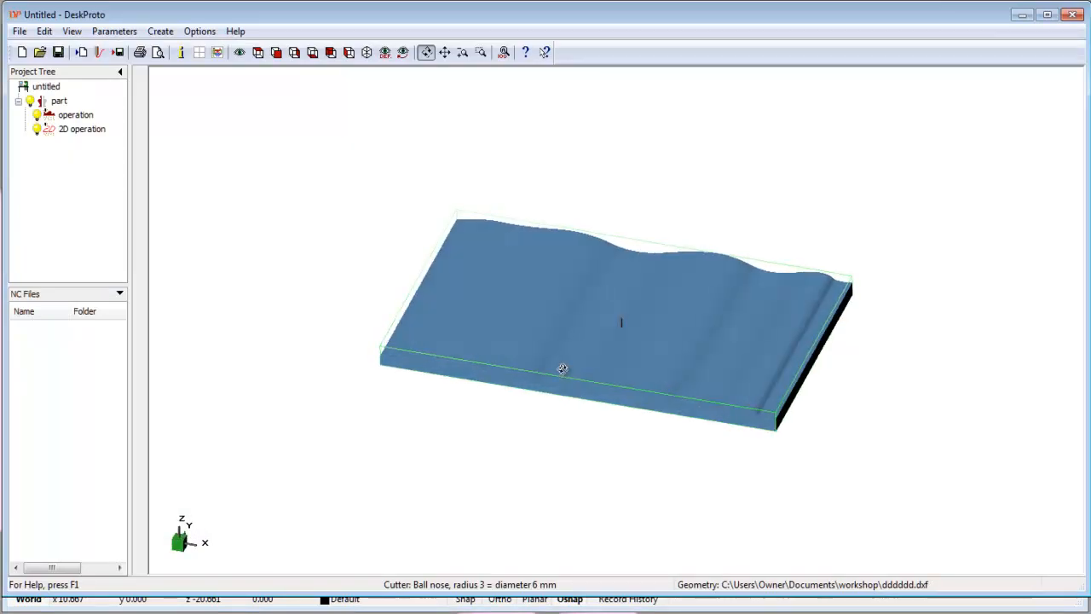
Rotate the view to show the wavy profile and reopen the 2D operation parameters.
drag(563, 368, 714, 337)
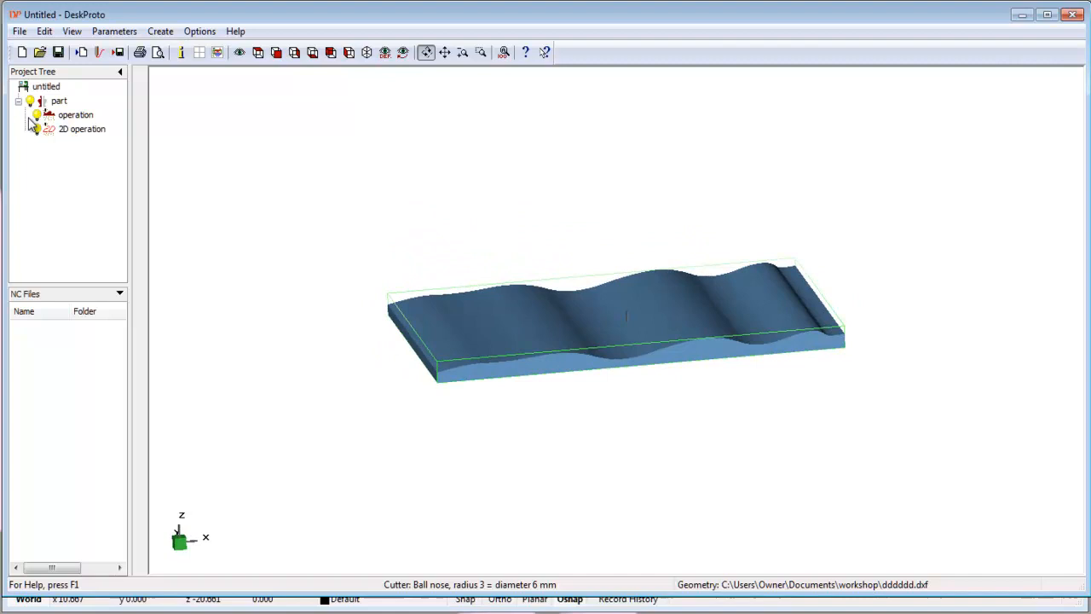
double_click(82, 129)
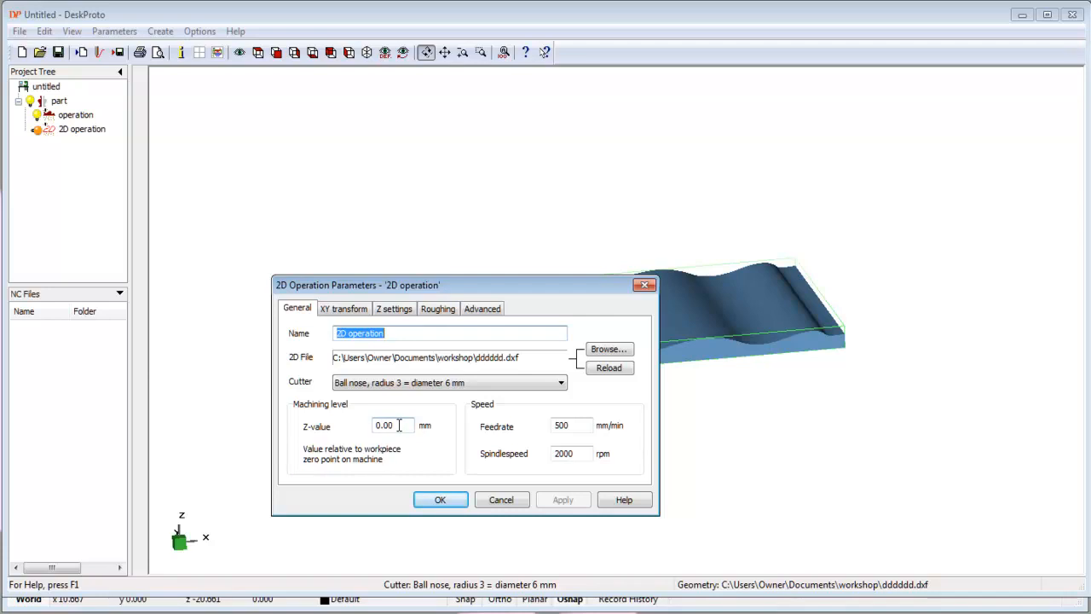
mouse_move(417, 456)
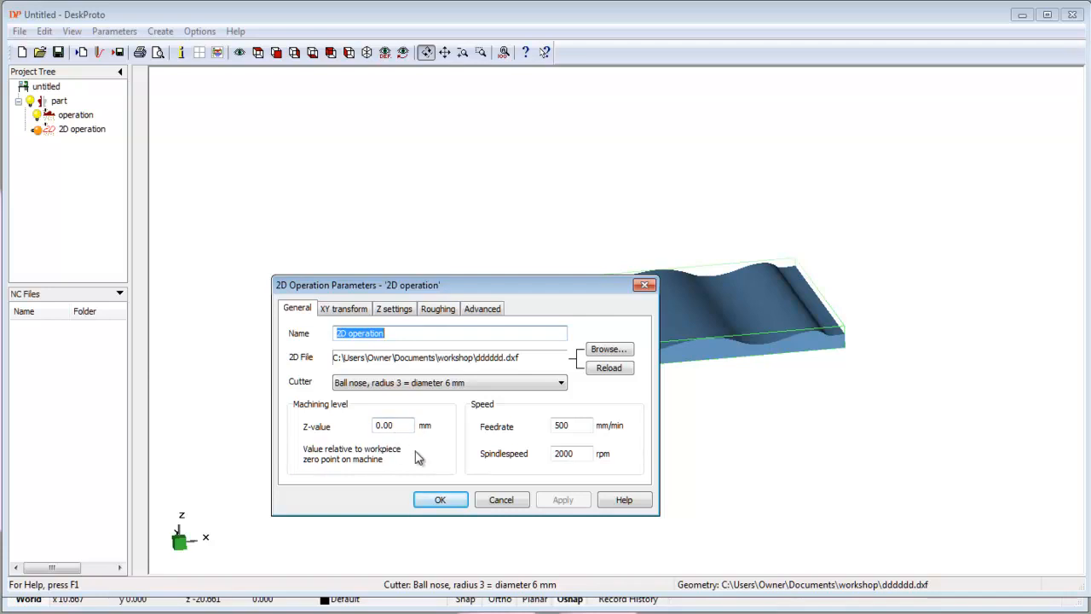
Set the 2D operation's machining level Z-value to 0.10 mm.
click(392, 425)
text(.)
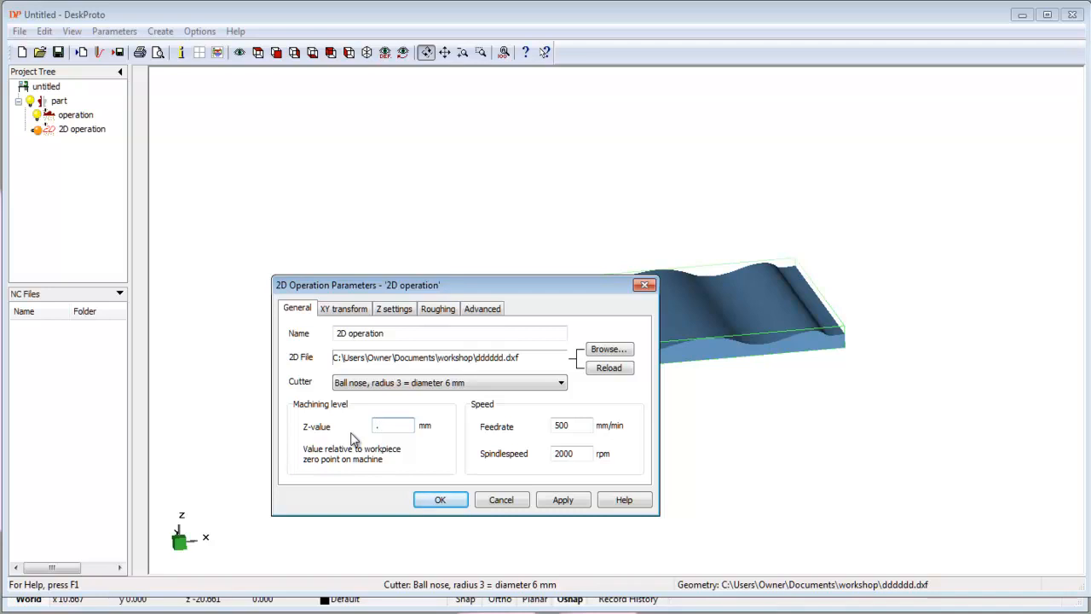
text(10)
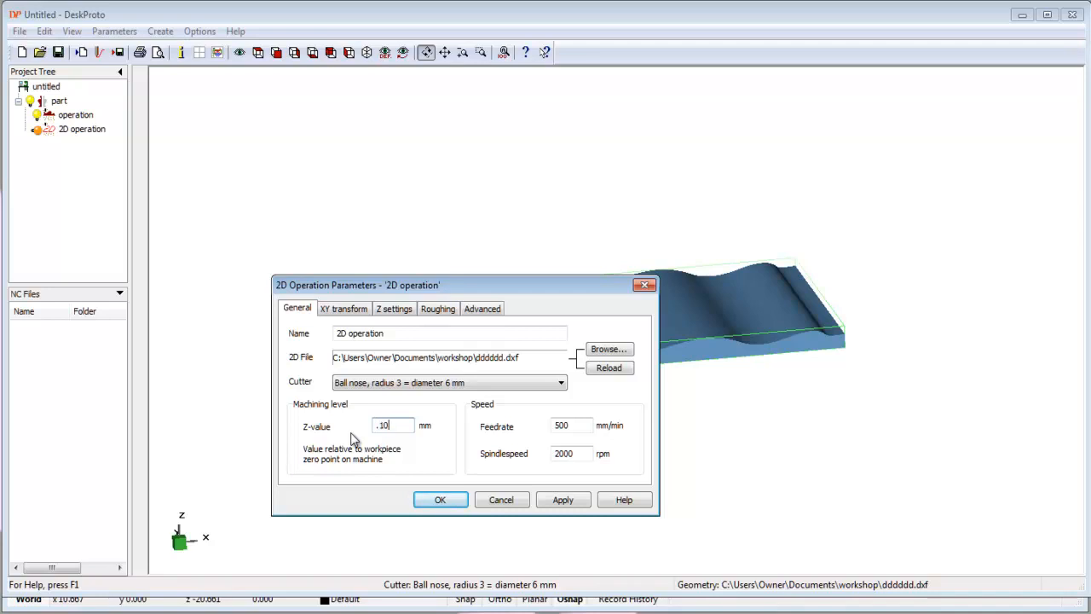
click(562, 499)
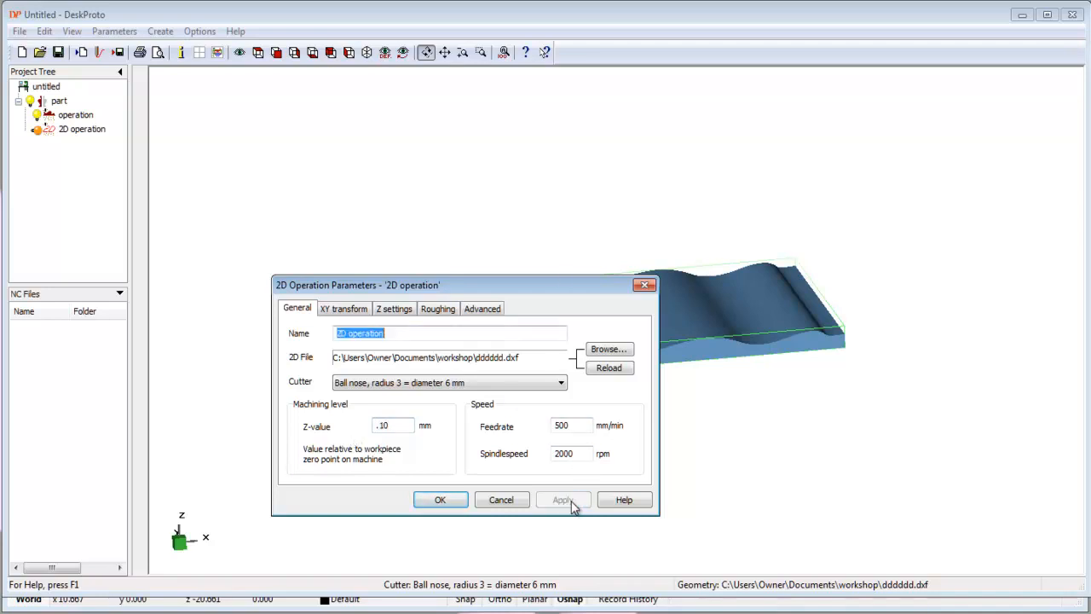
Enable 'Project 2D contour on 3D part geometry' and confirm the operation settings.
click(343, 308)
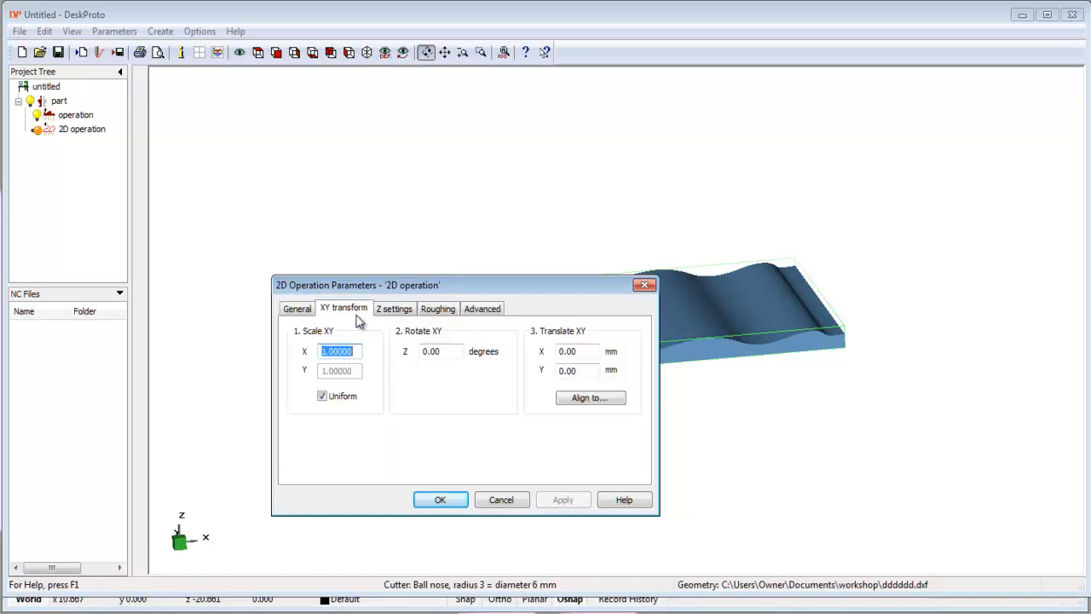
mouse_move(447, 367)
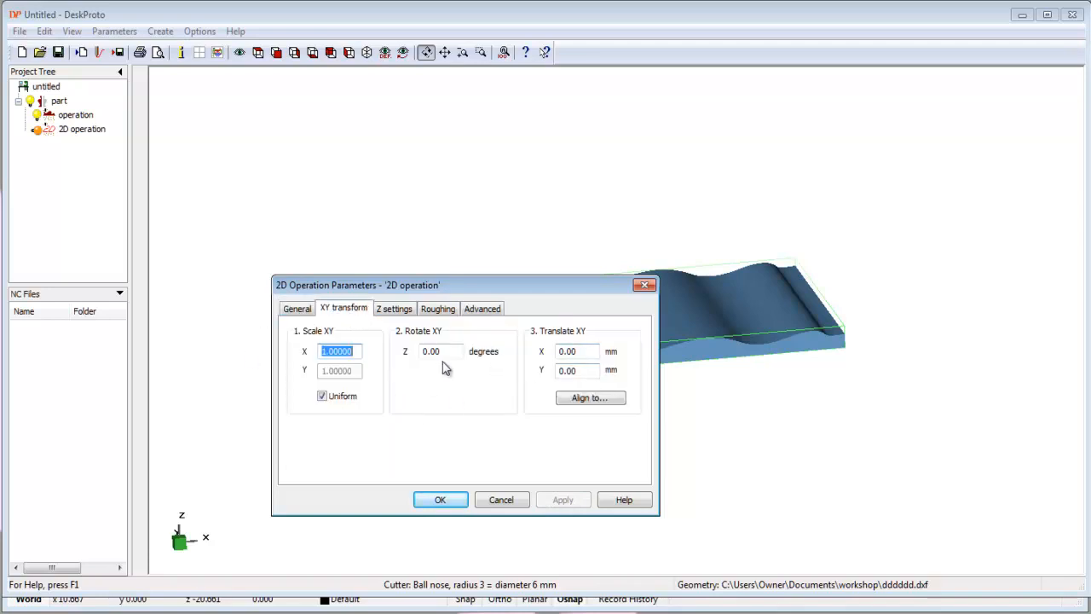
click(394, 308)
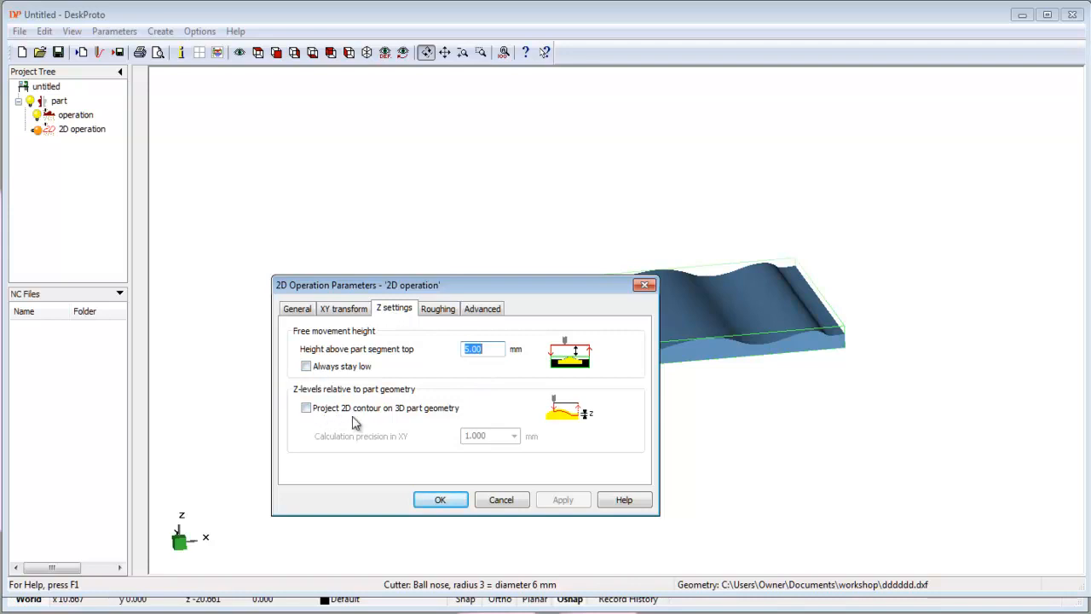
mouse_move(440, 428)
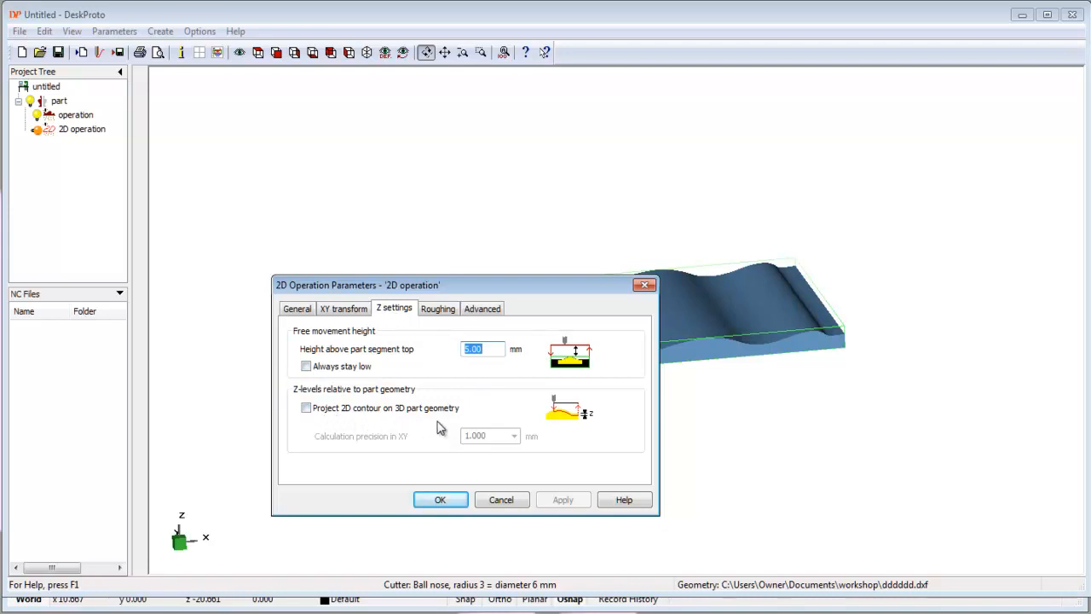
click(306, 407)
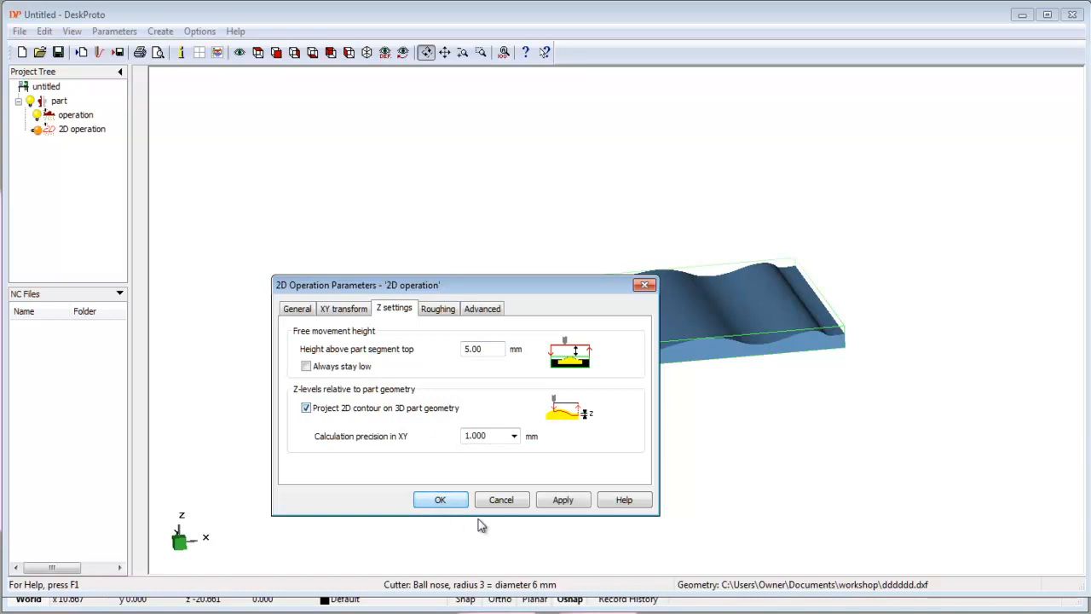
click(440, 499)
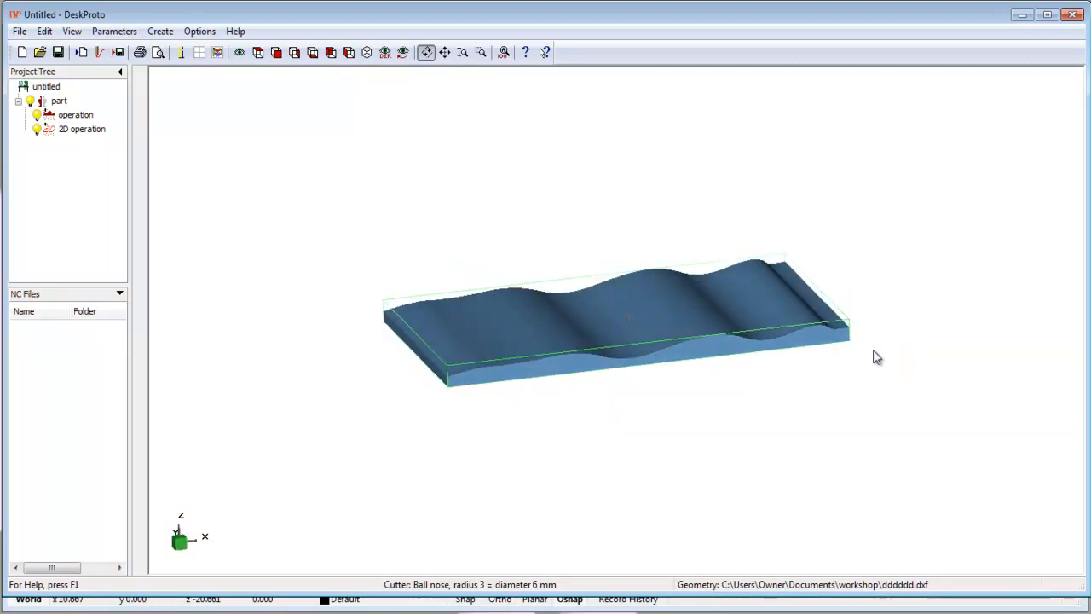
Change the 2D operation's cutter to Teb_005 from the Parameters menu.
click(199, 31)
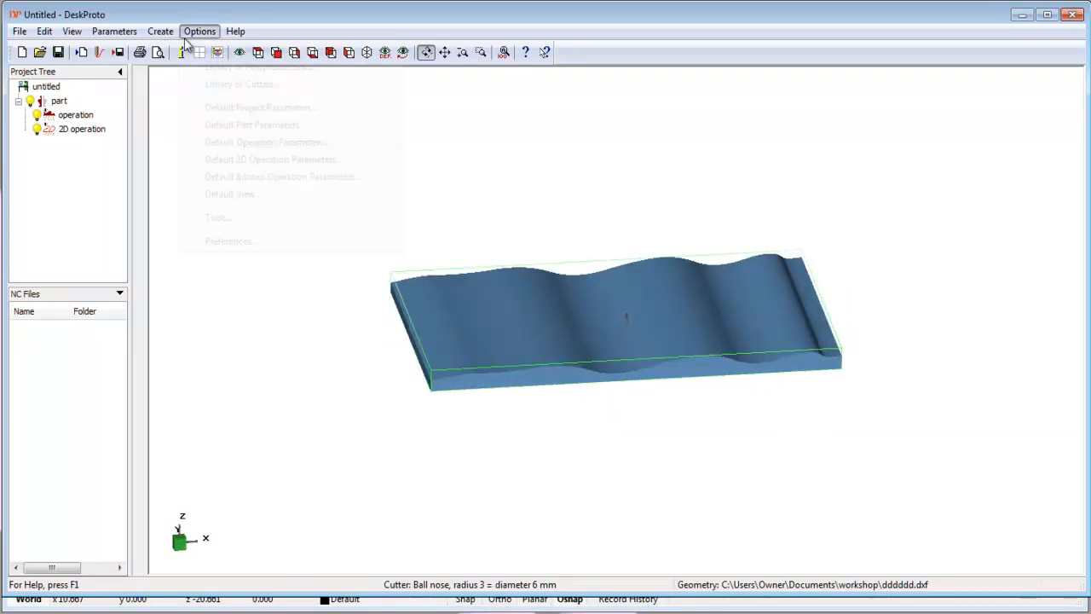
click(161, 31)
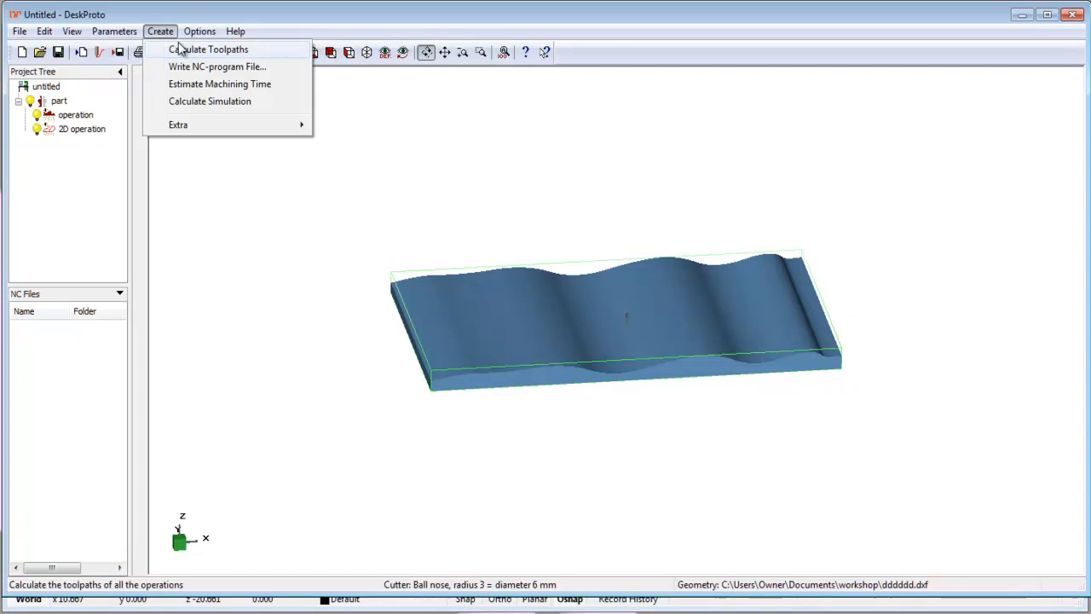
click(113, 31)
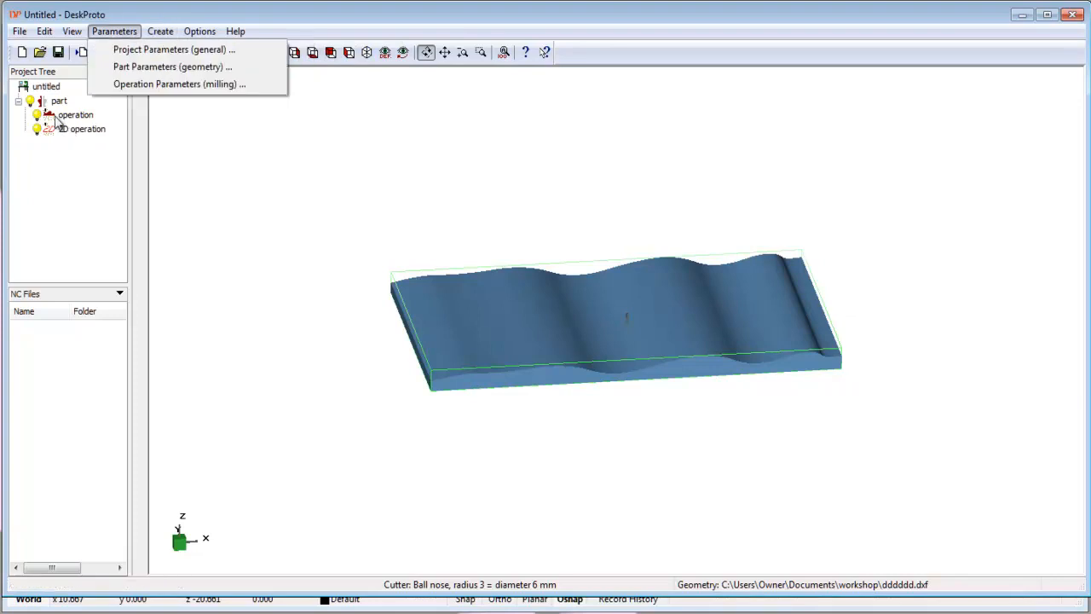
mouse_move(68, 136)
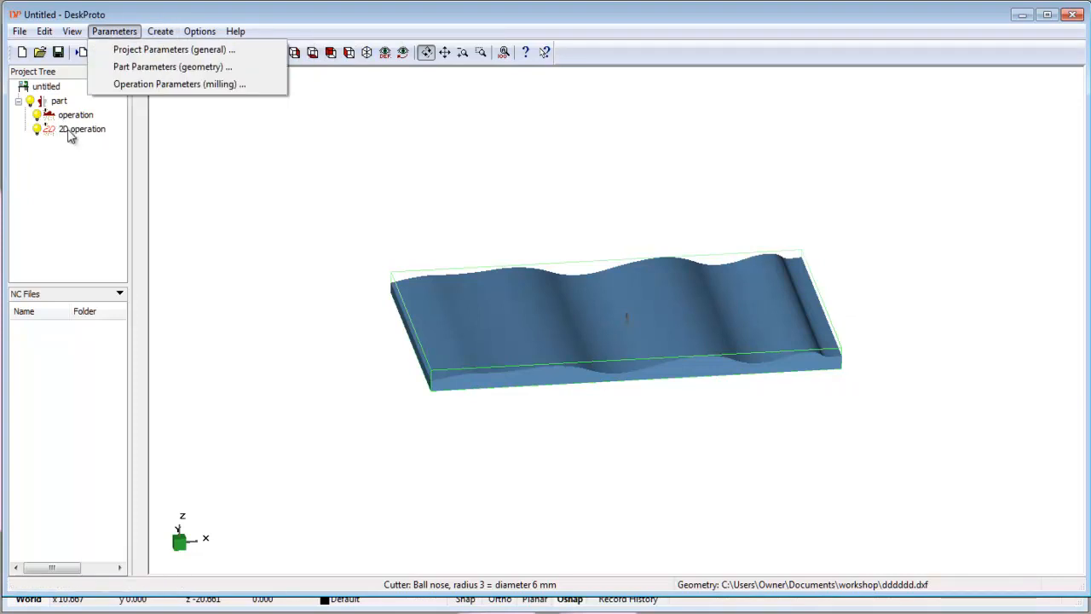
click(178, 84)
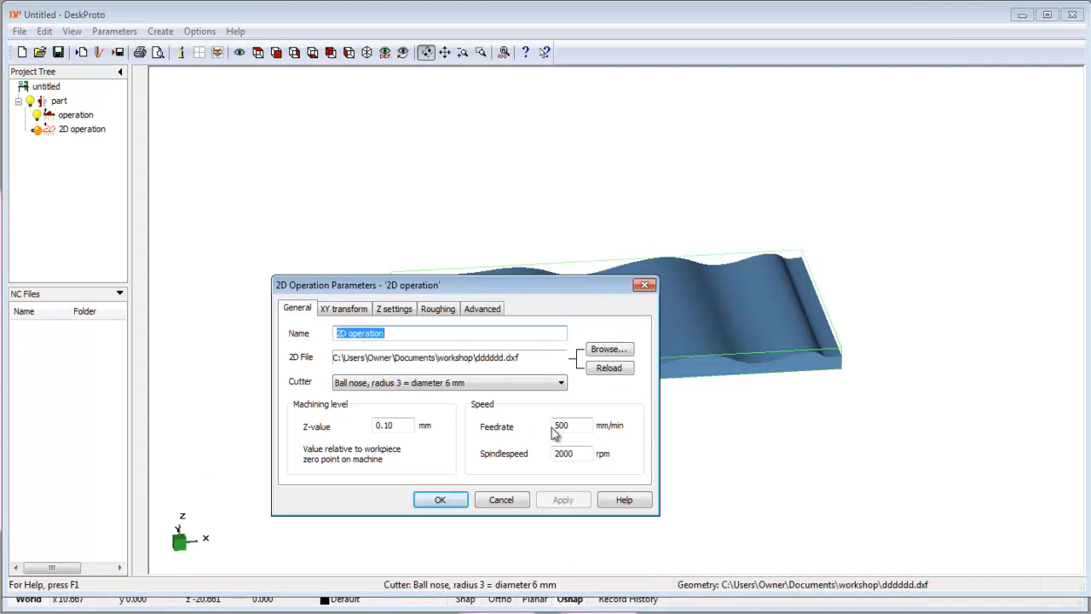
click(560, 381)
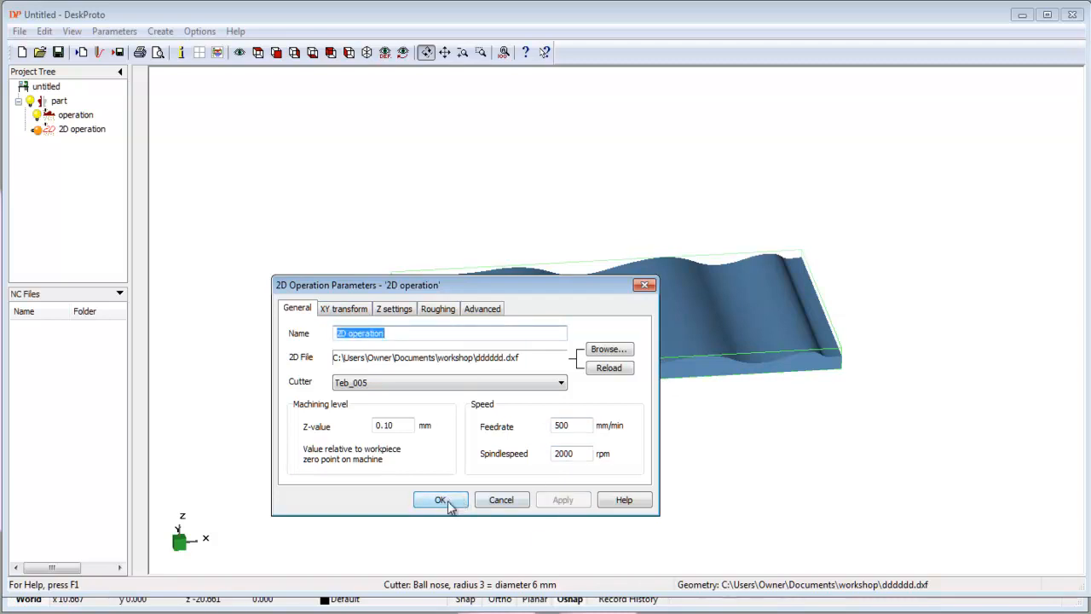
click(440, 499)
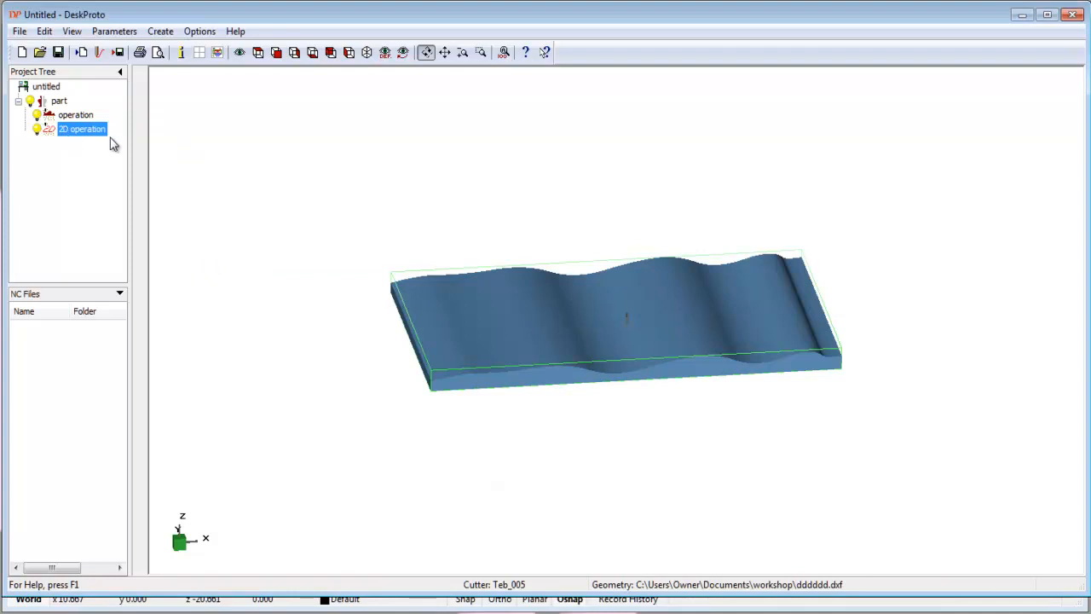
Calculate toolpaths for all operations and switch off the regular 3D operation.
click(160, 31)
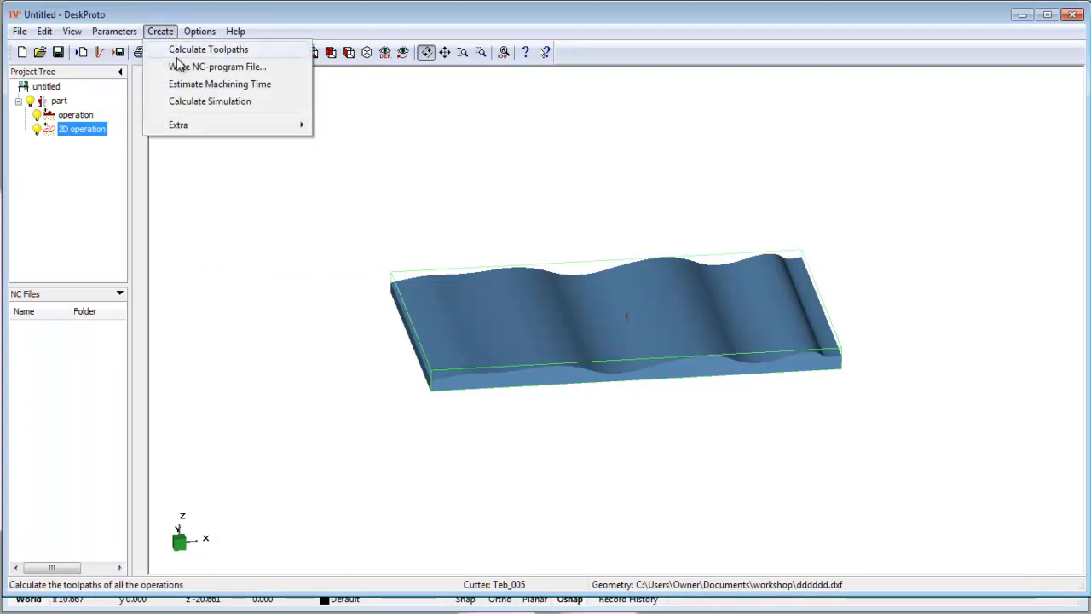
click(208, 48)
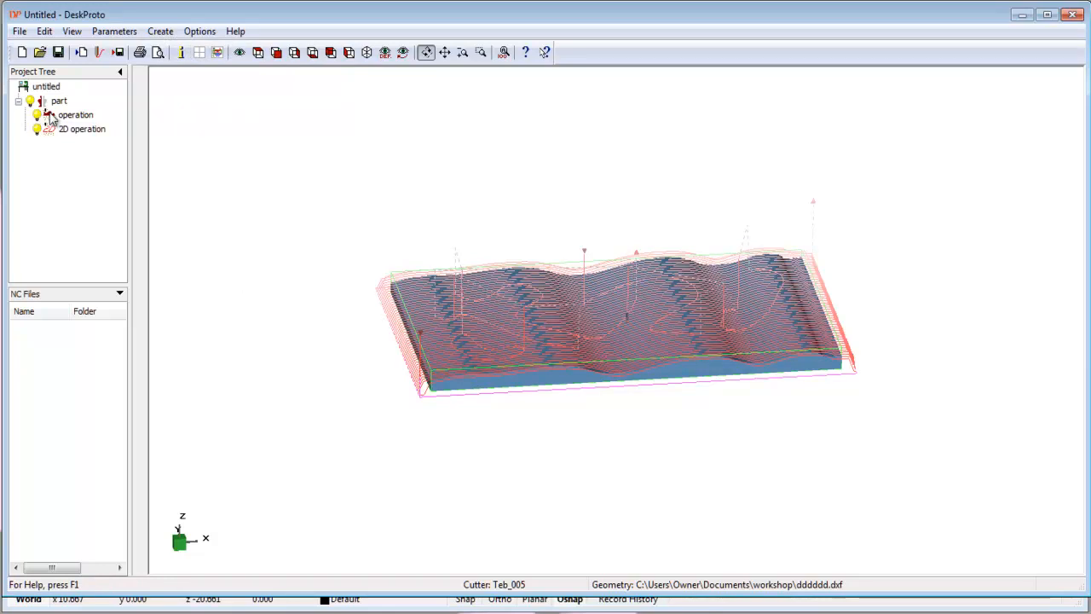
click(75, 114)
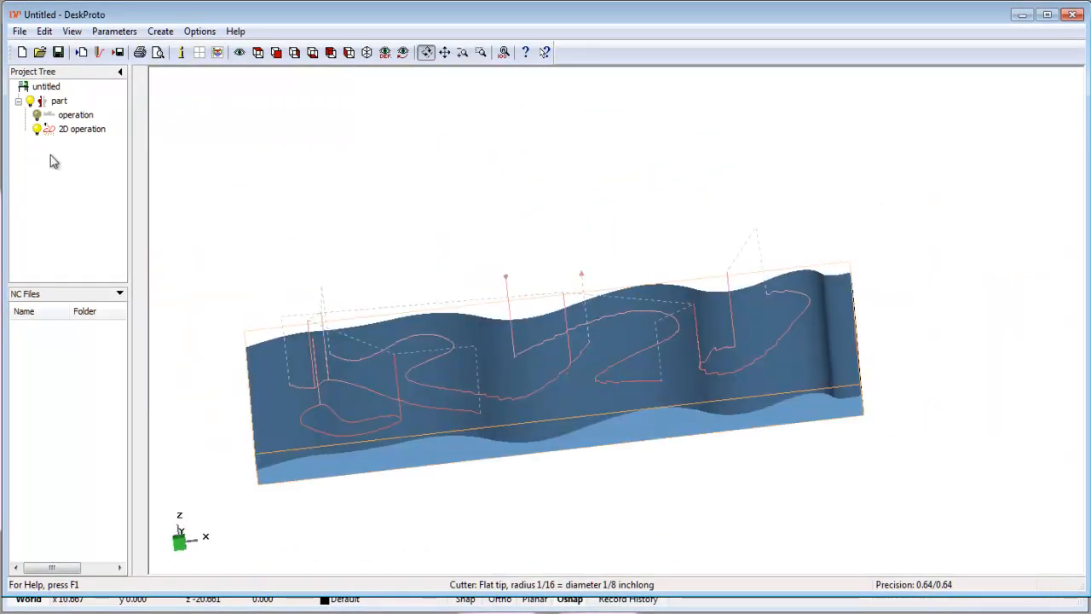
Set the 2D operation's XY calculation precision to a finer 0.100 mm.
double_click(82, 129)
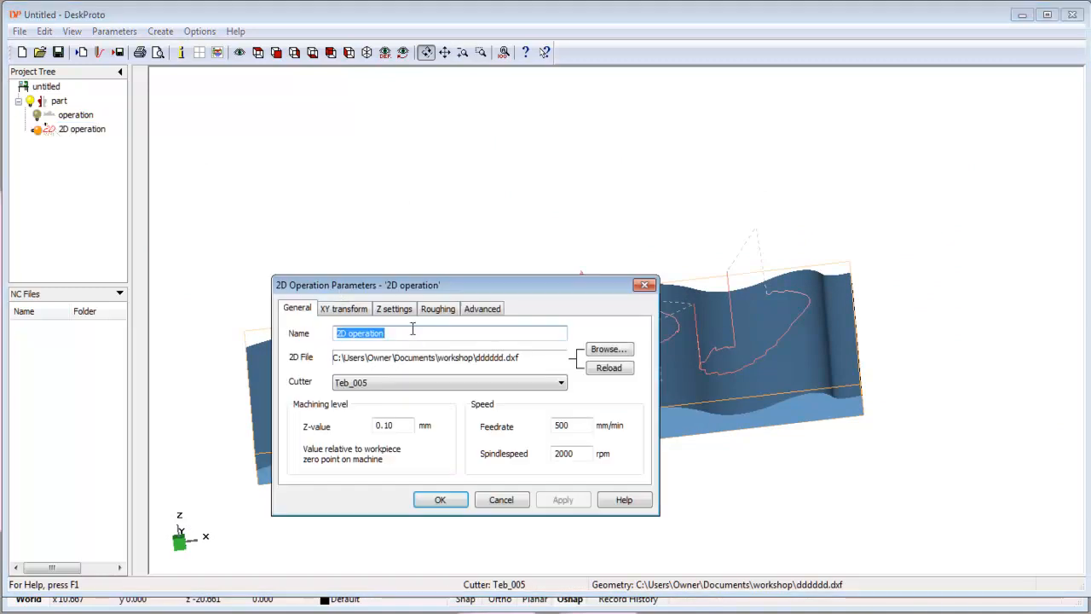
click(394, 308)
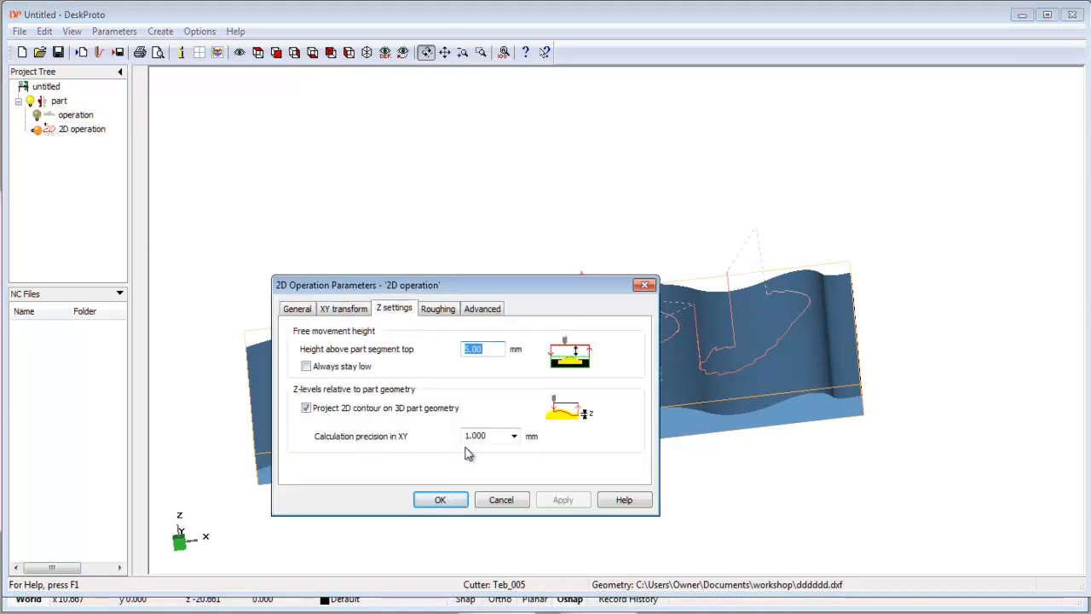
click(486, 436)
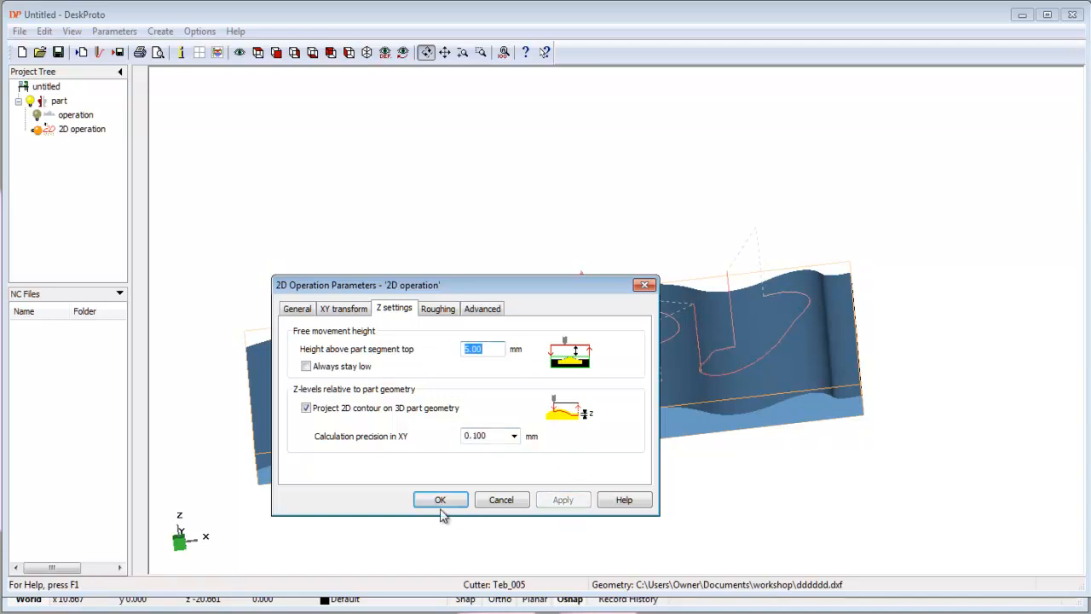
click(439, 500)
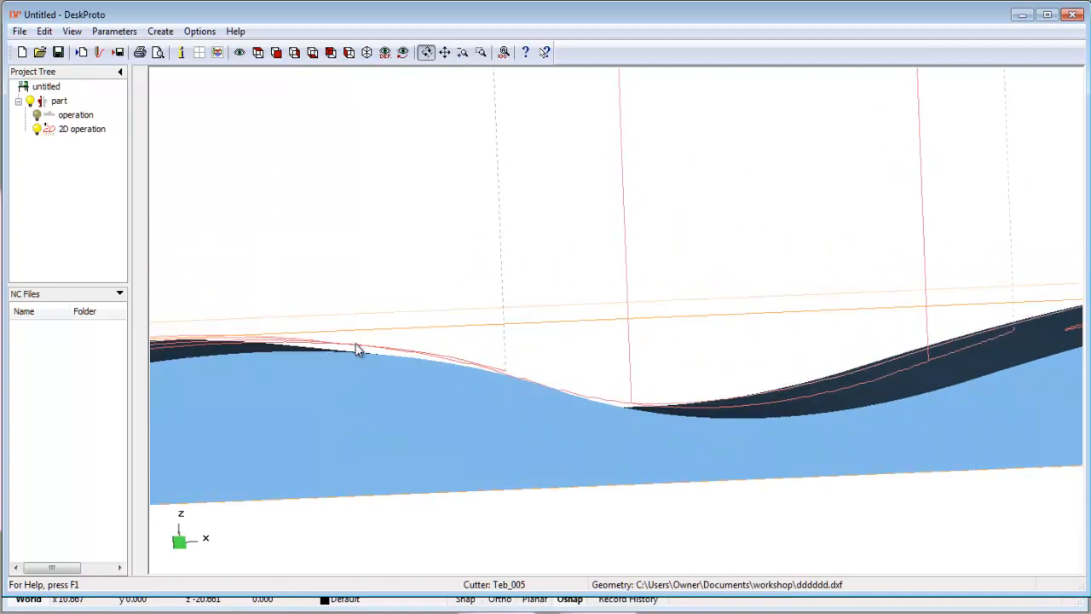
Set the 2D operation's machining level to 10 mm despite warnings, then start toolpath calculation.
click(81, 129)
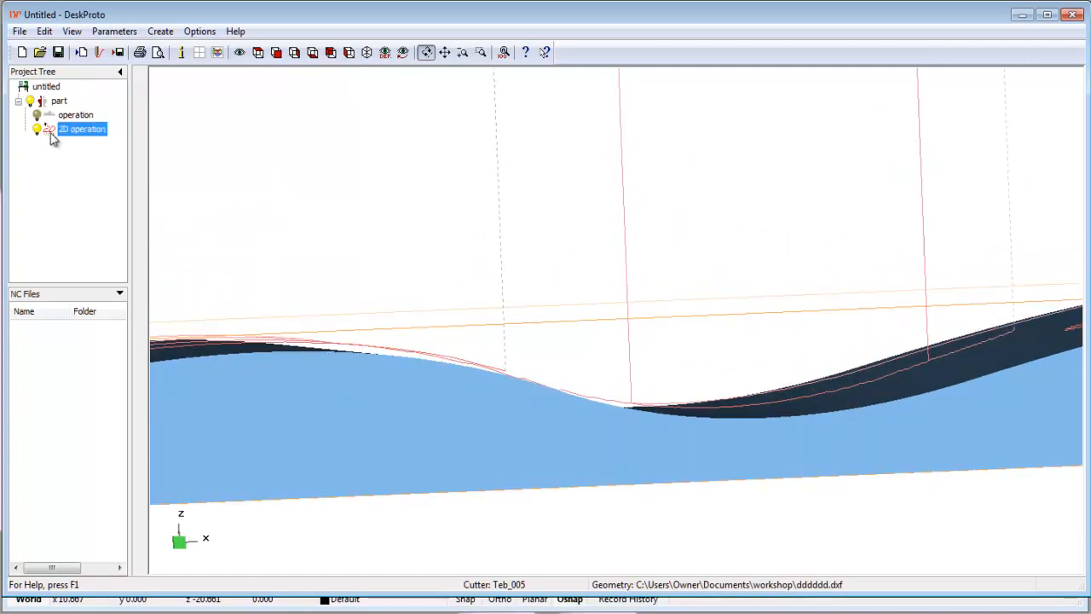
double_click(82, 129)
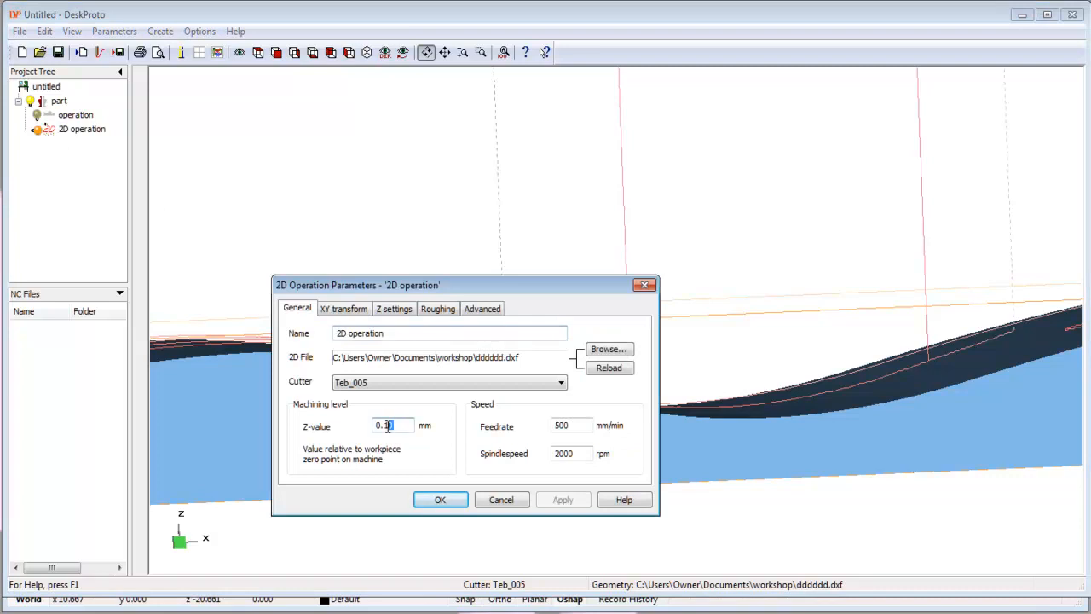
text(1)
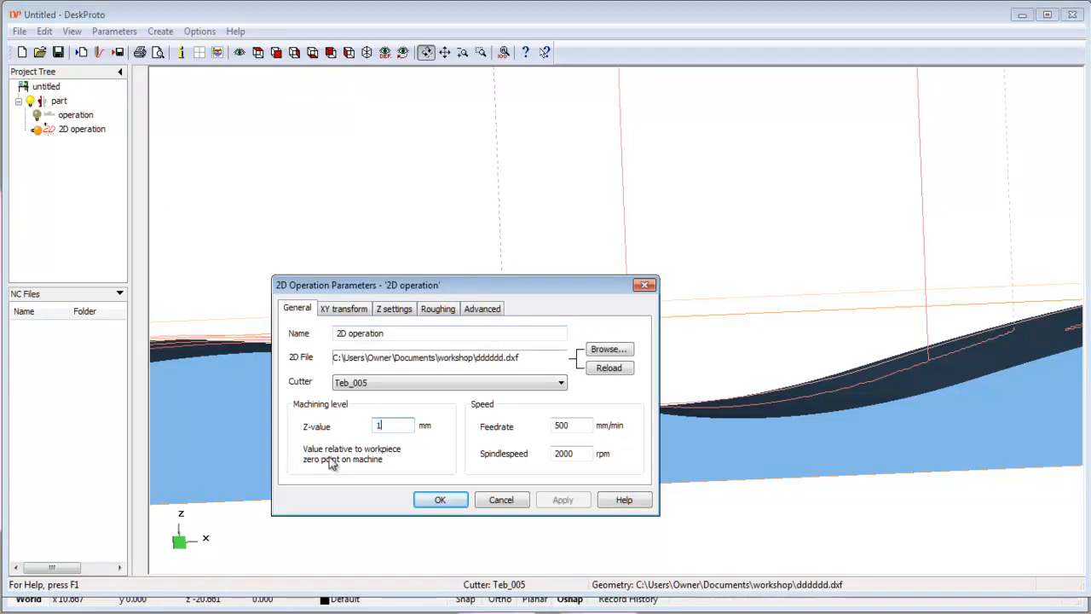
click(562, 499)
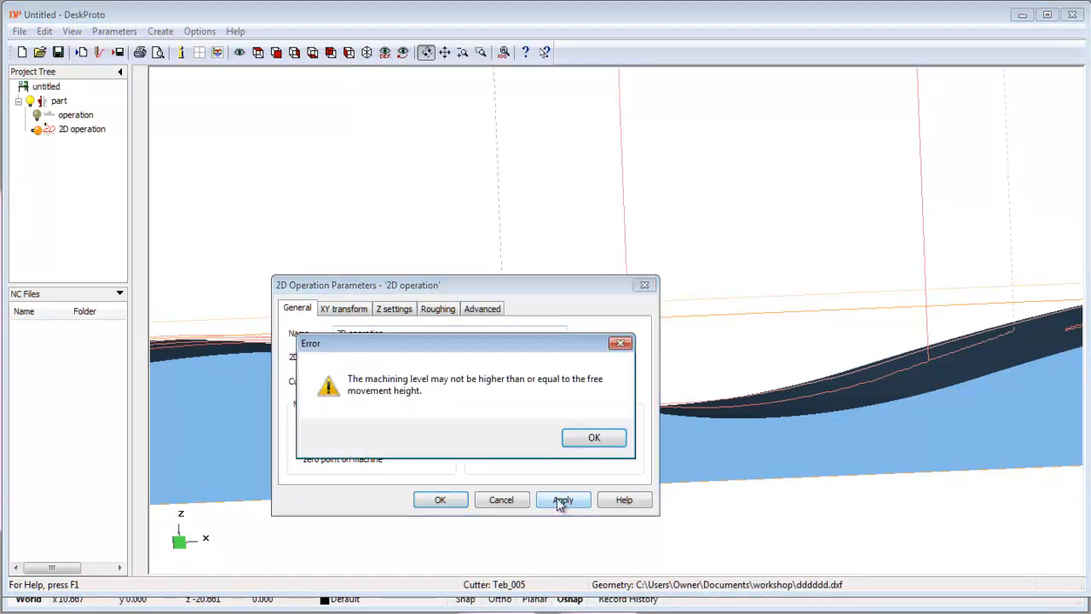
click(594, 437)
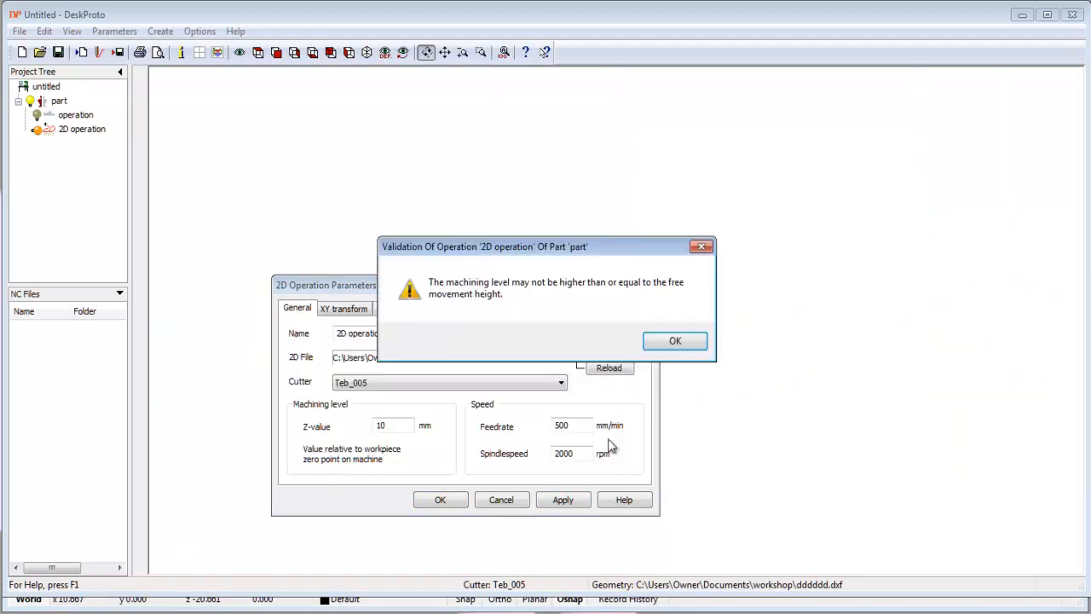
click(674, 341)
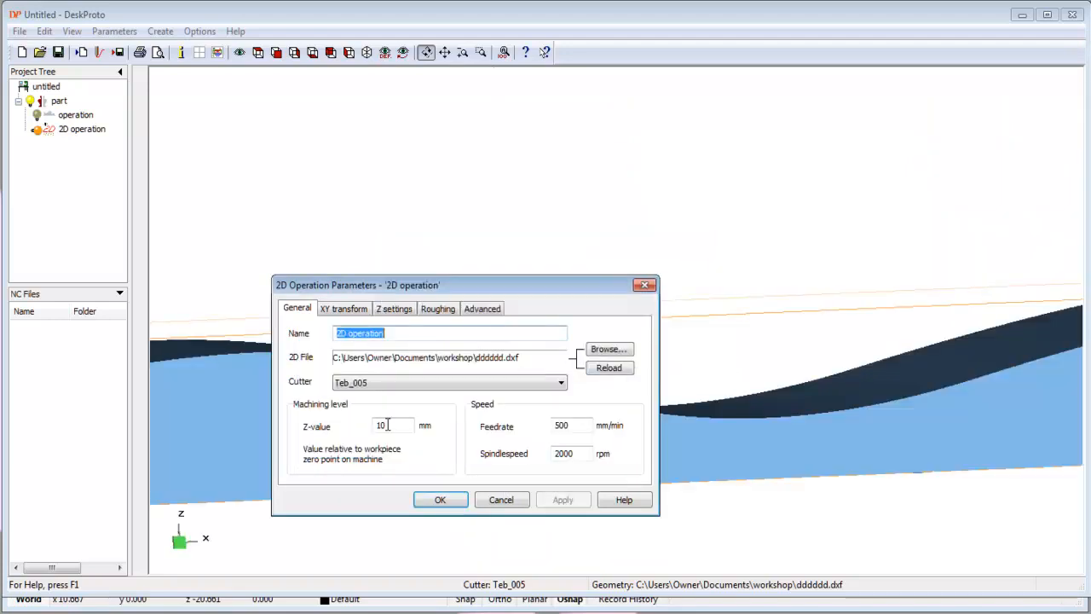
click(440, 500)
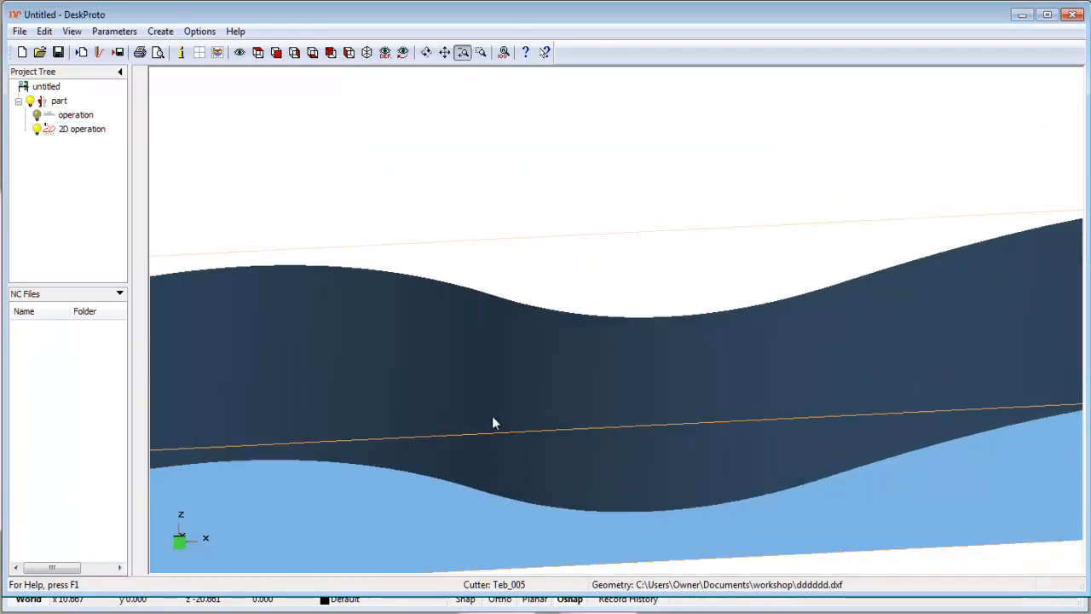
click(160, 32)
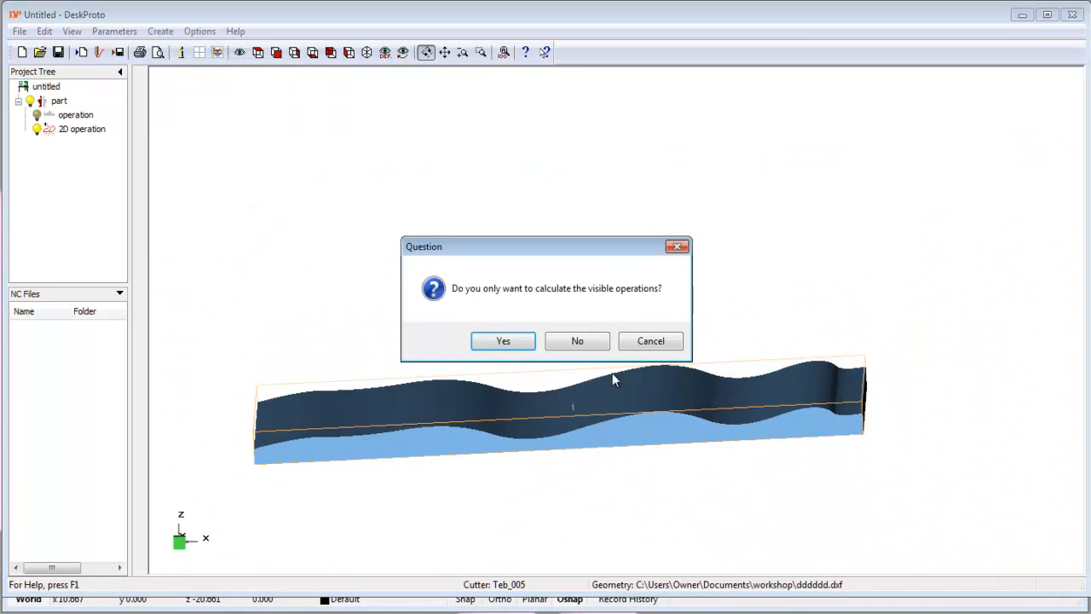
Answer the visible-operations calculation question and reopen the 2D operation's parameters.
click(503, 340)
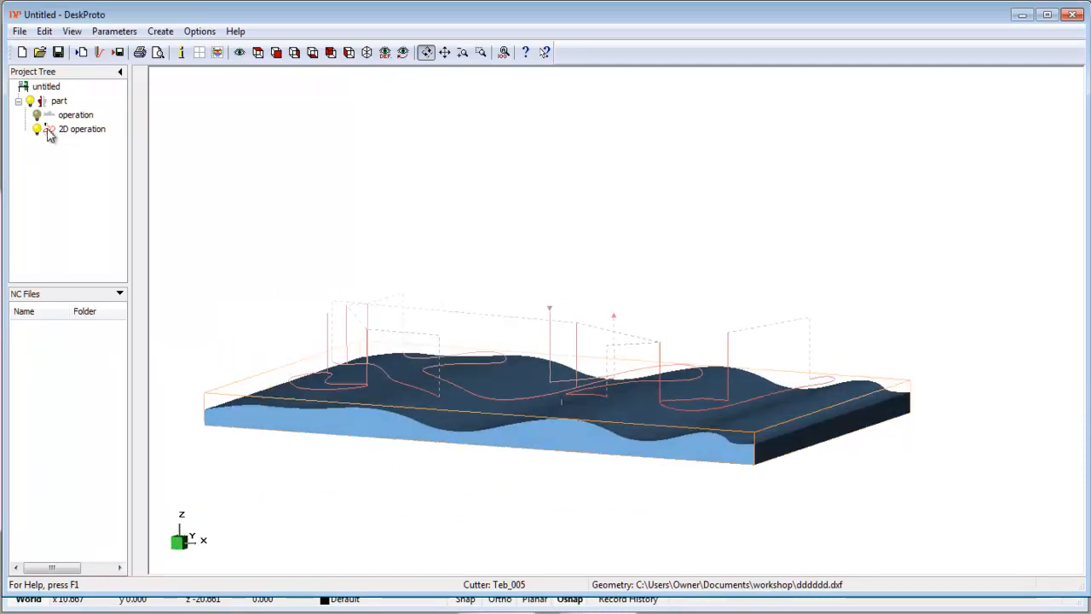
double_click(82, 129)
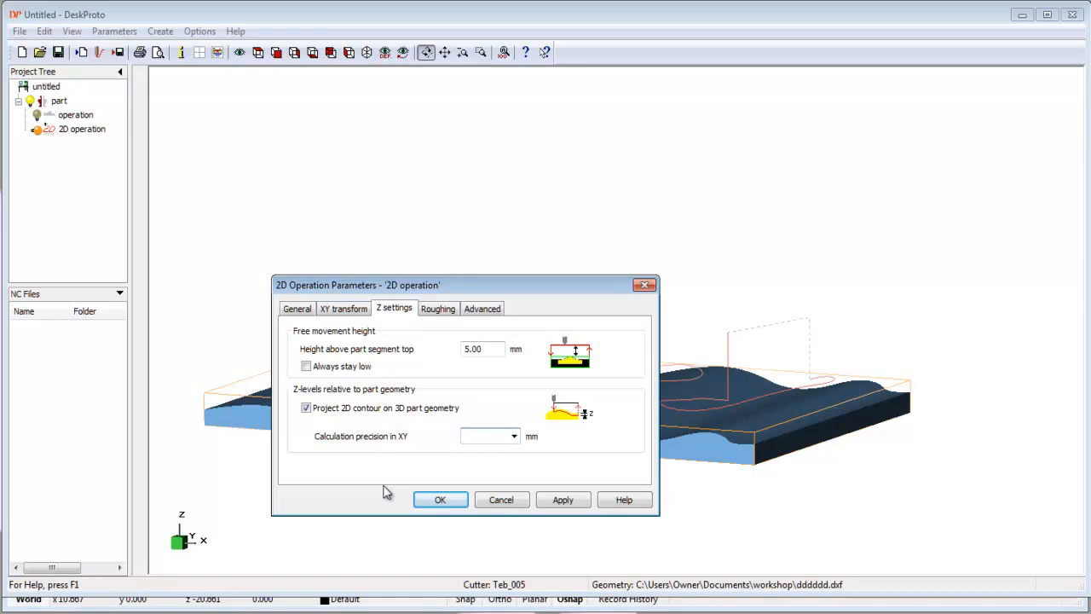
Try -.2 precision, decline the memory warning, then apply 0.1 mm XY calculation precision.
text(-.25)
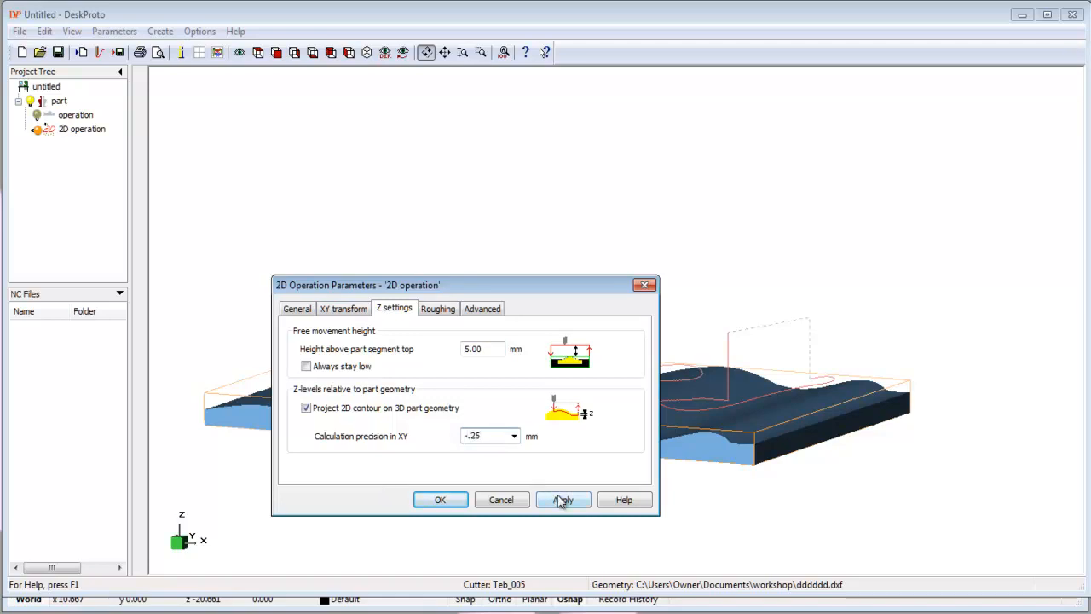
click(563, 499)
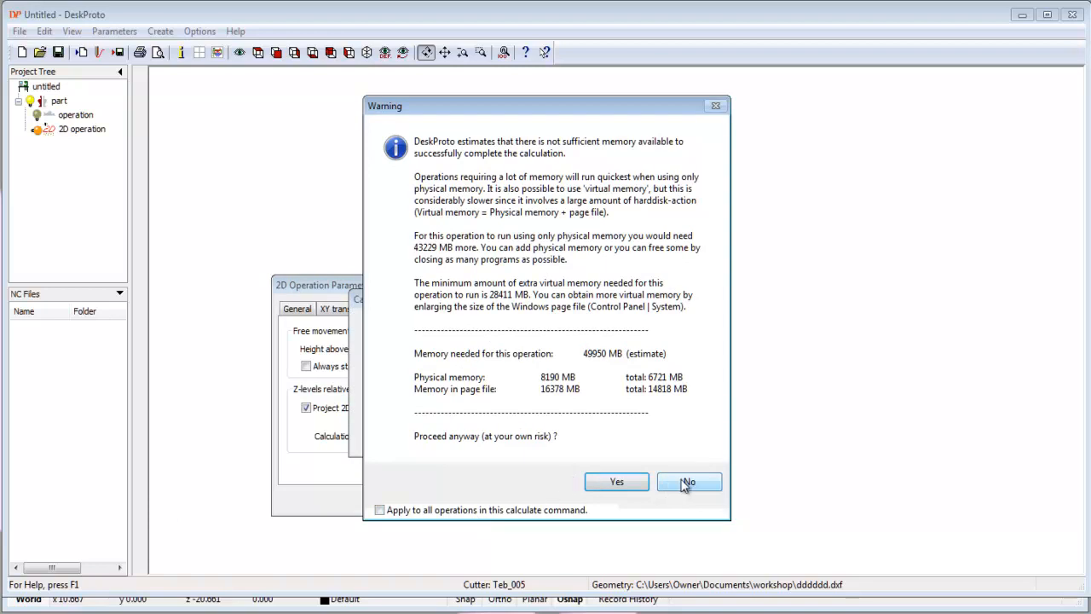
click(688, 481)
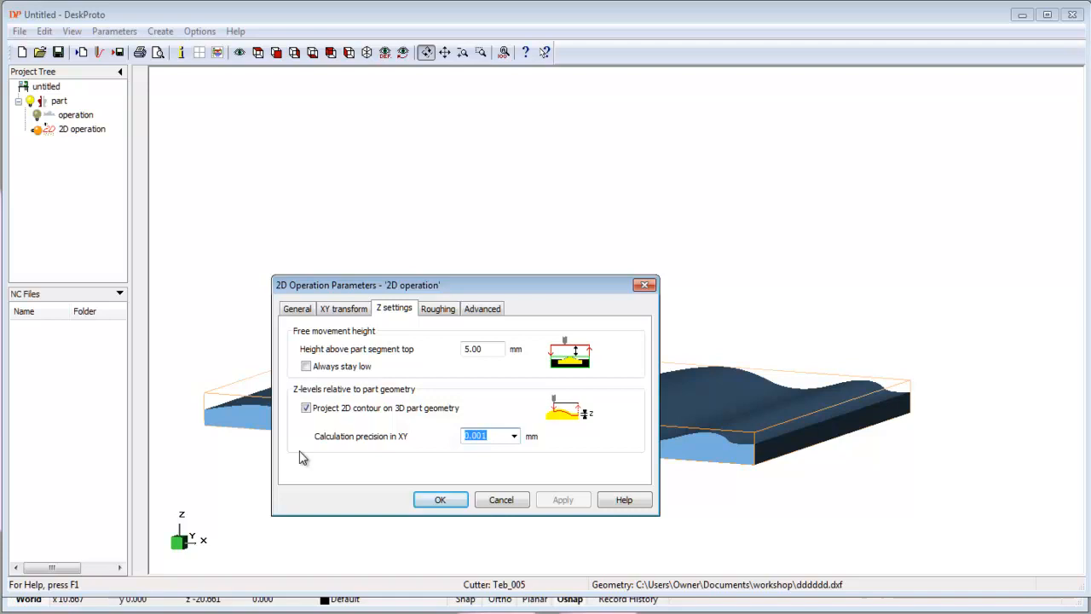
text(0.1)
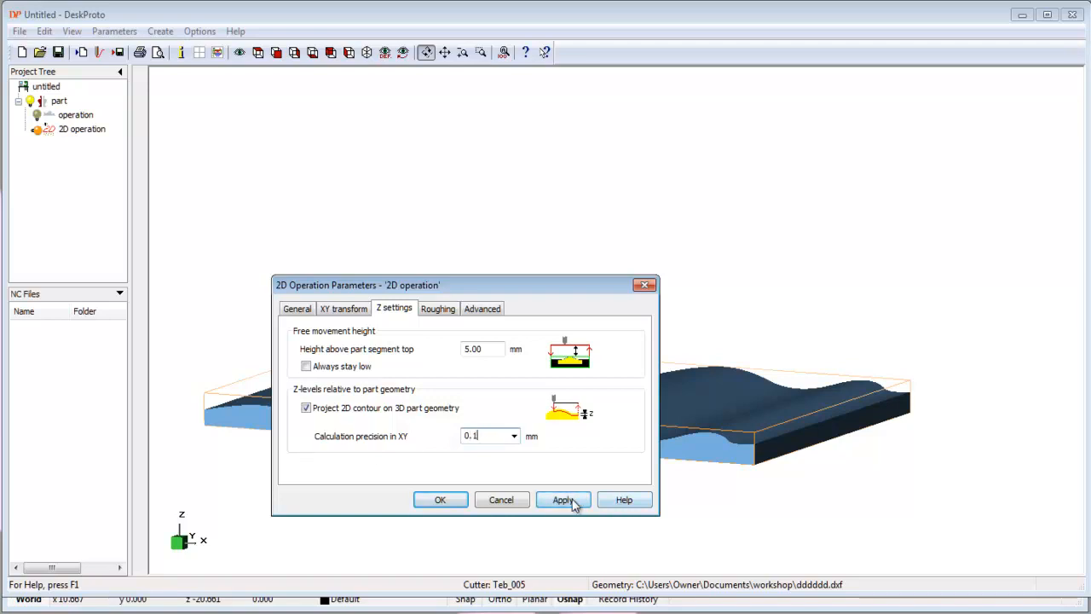
click(562, 500)
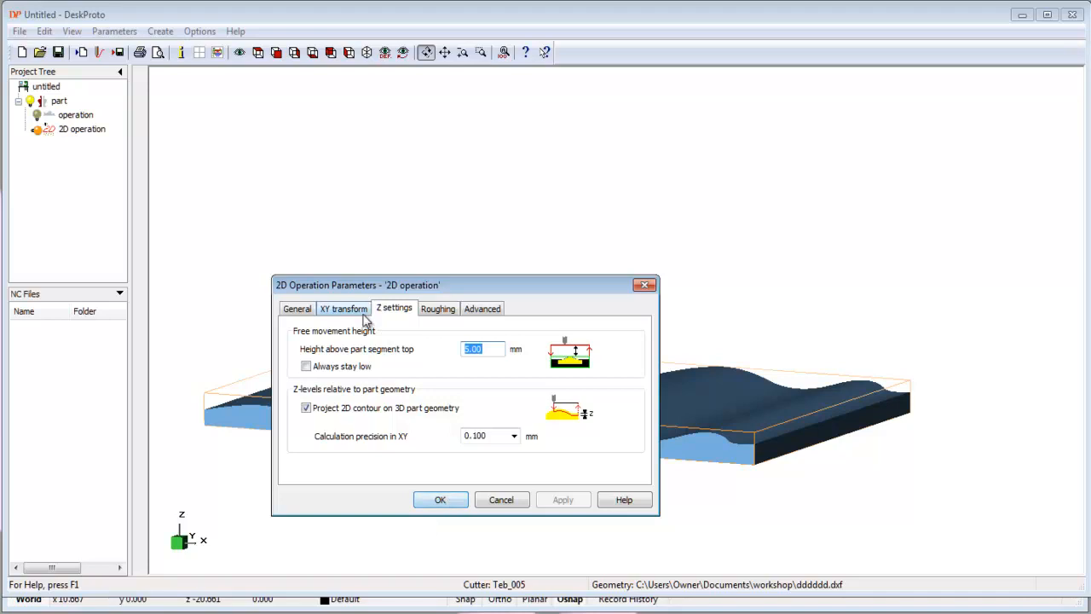
Enter -.25 as the 2D operation's Z machining level, confirm with OK, and open the output commands.
click(342, 308)
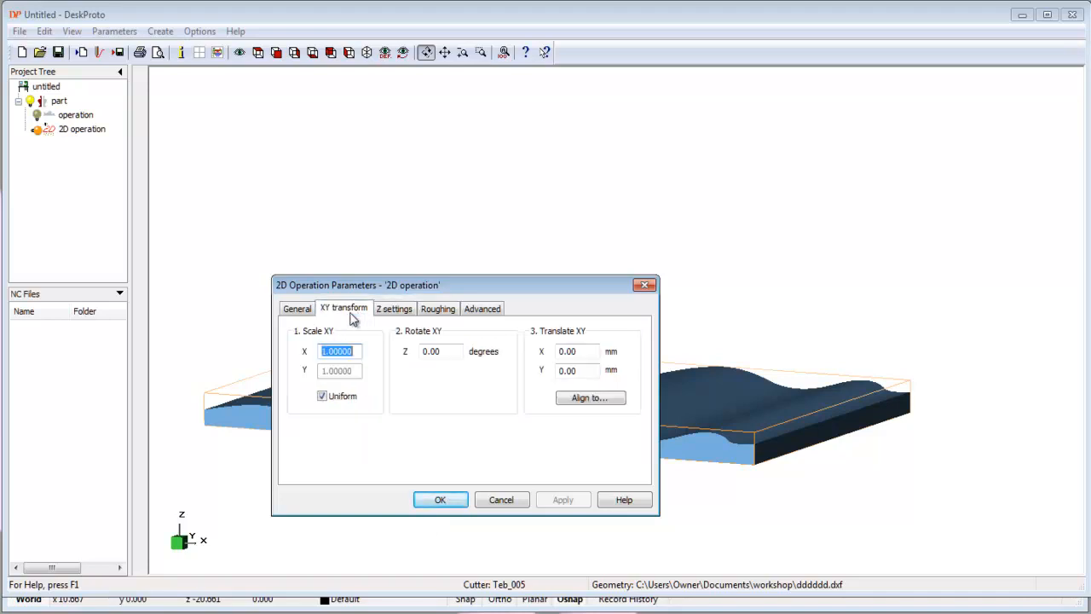
click(297, 307)
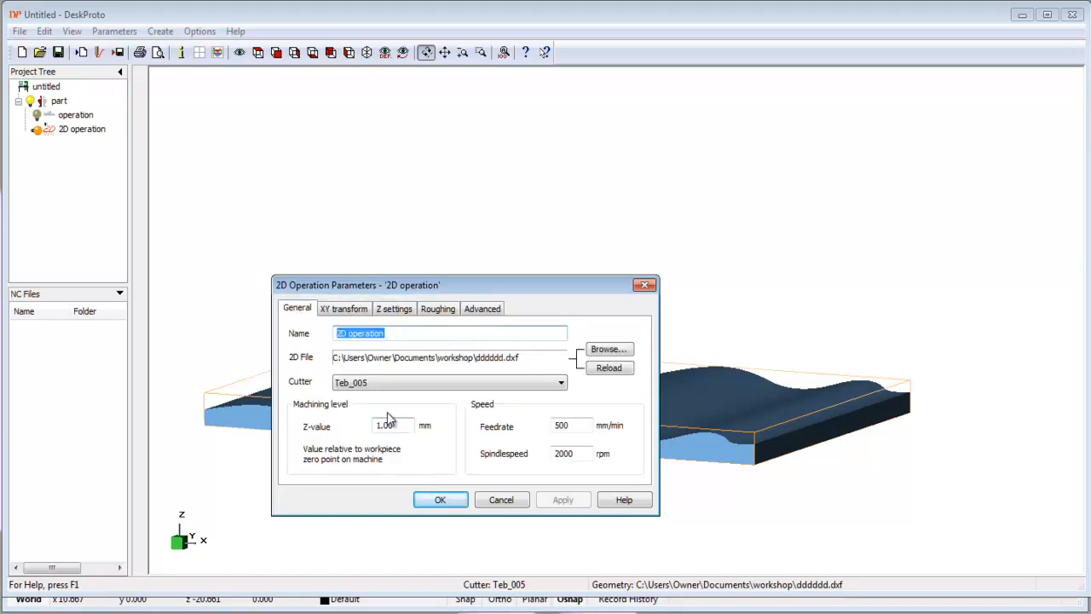
click(392, 425)
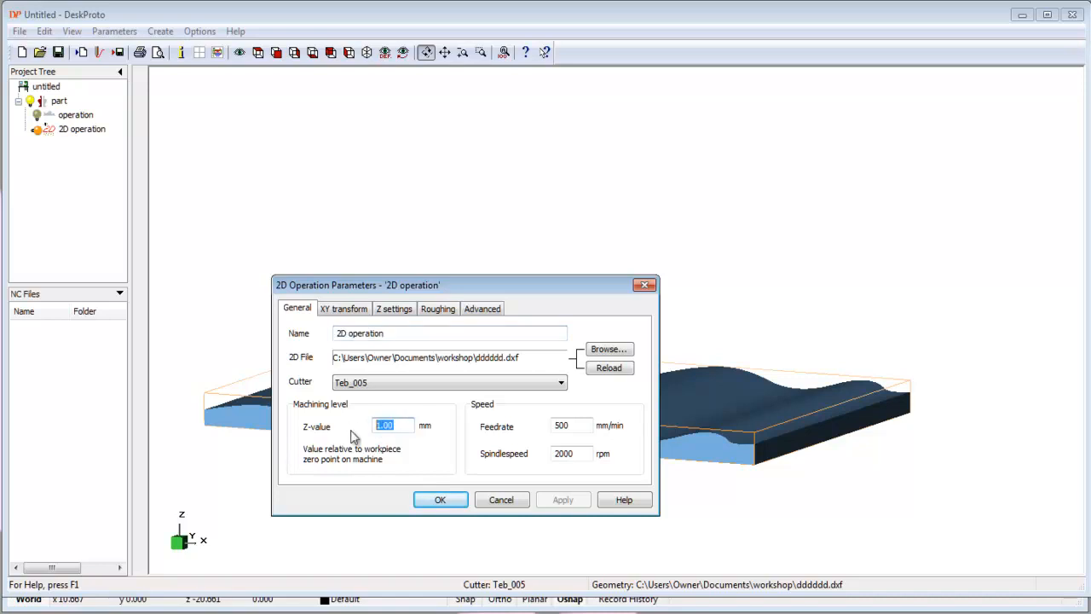
text(.)
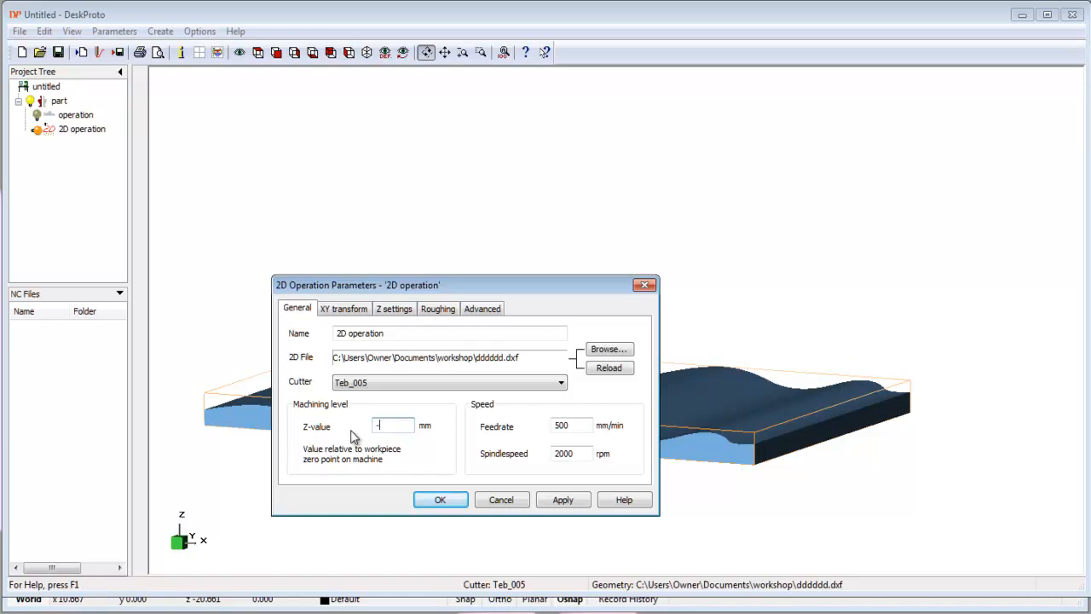
text(.25)
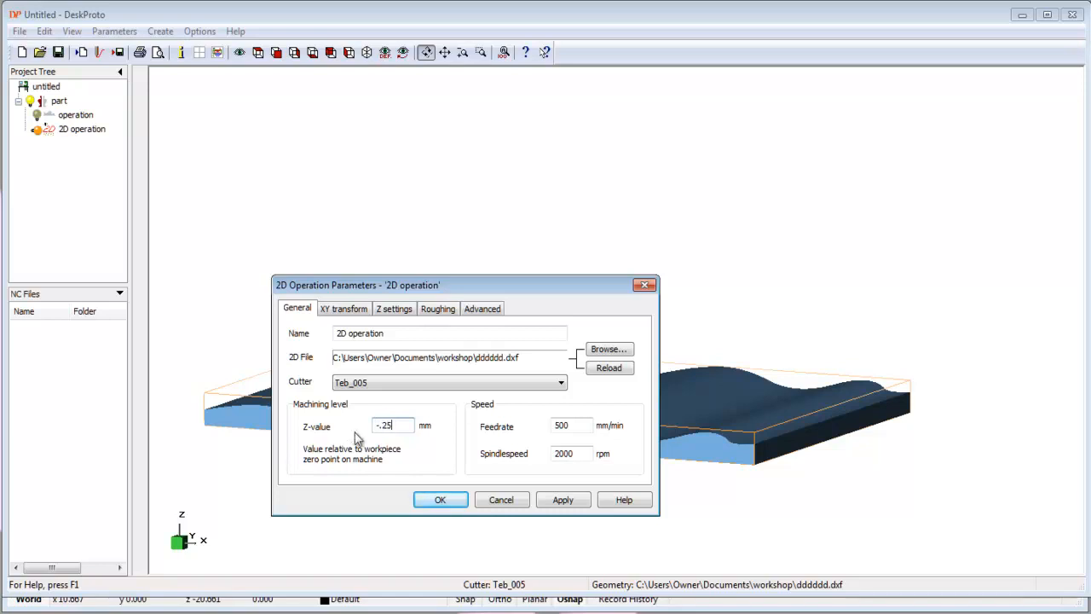
click(439, 499)
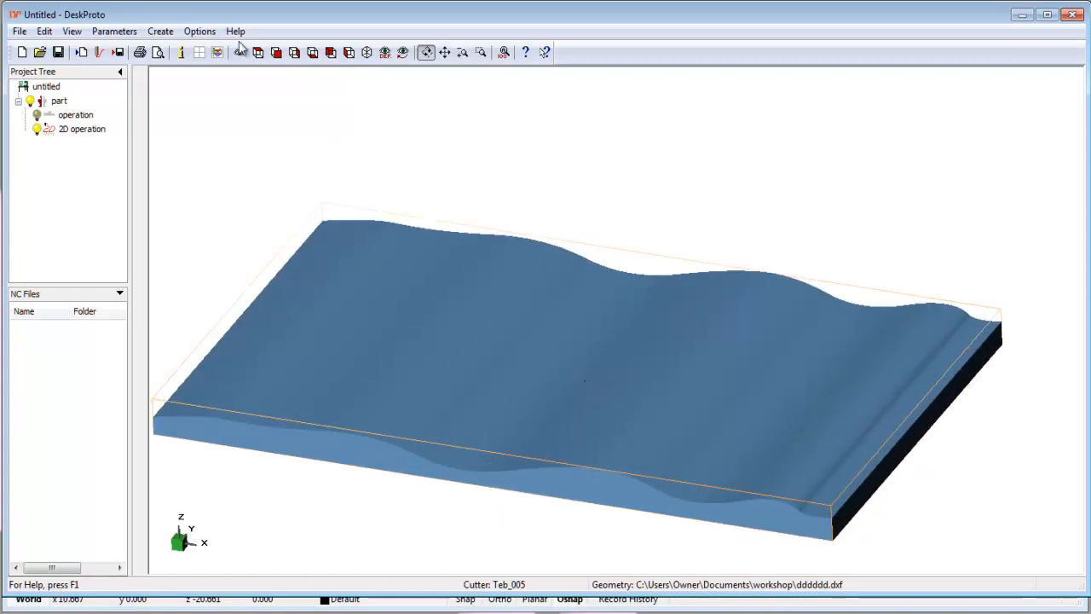
click(160, 32)
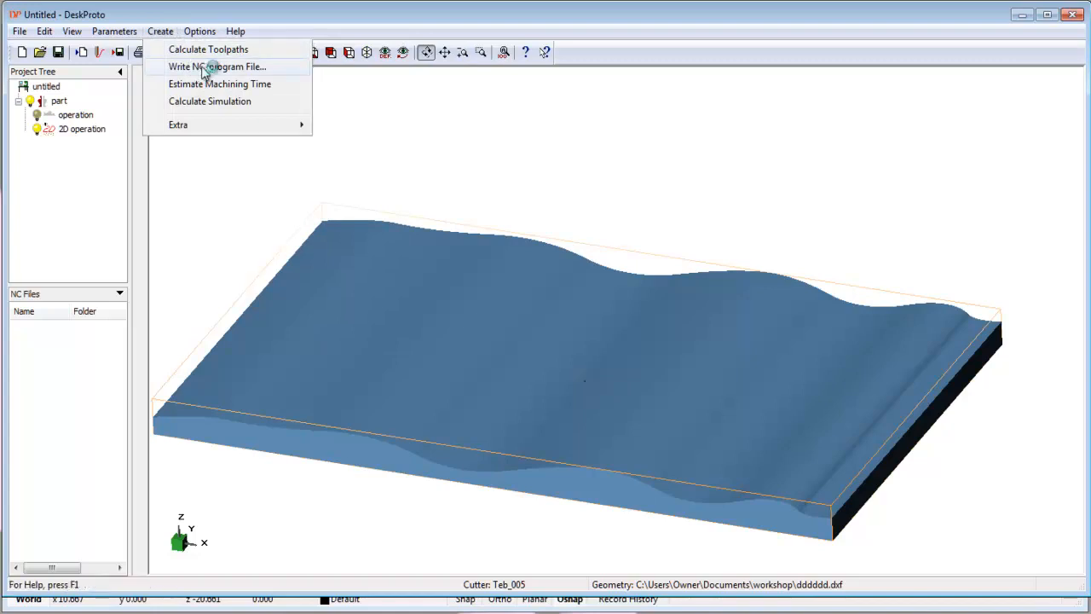
click(218, 67)
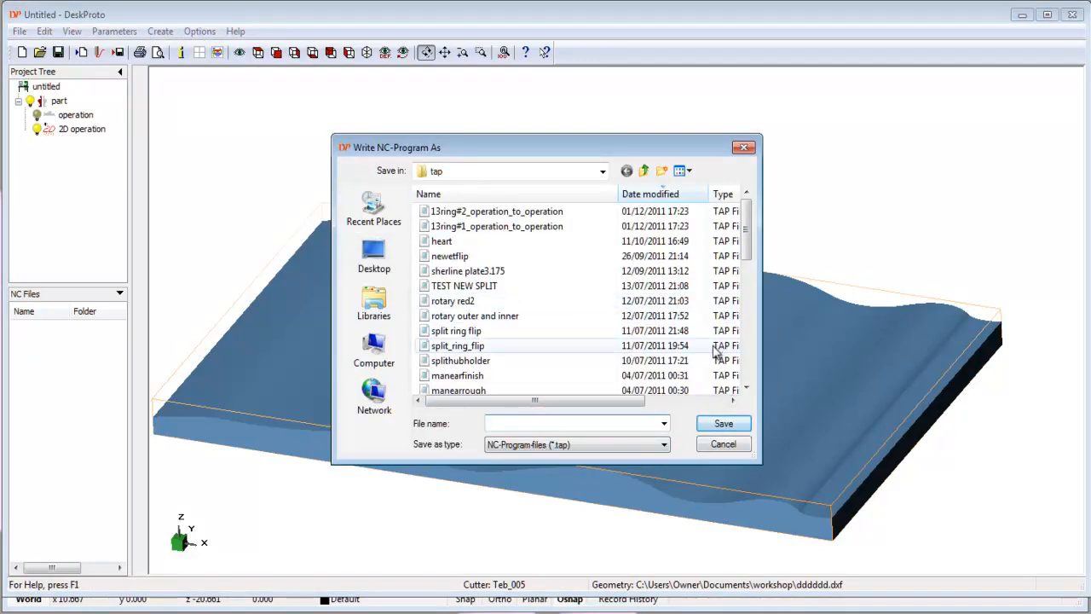
click(723, 444)
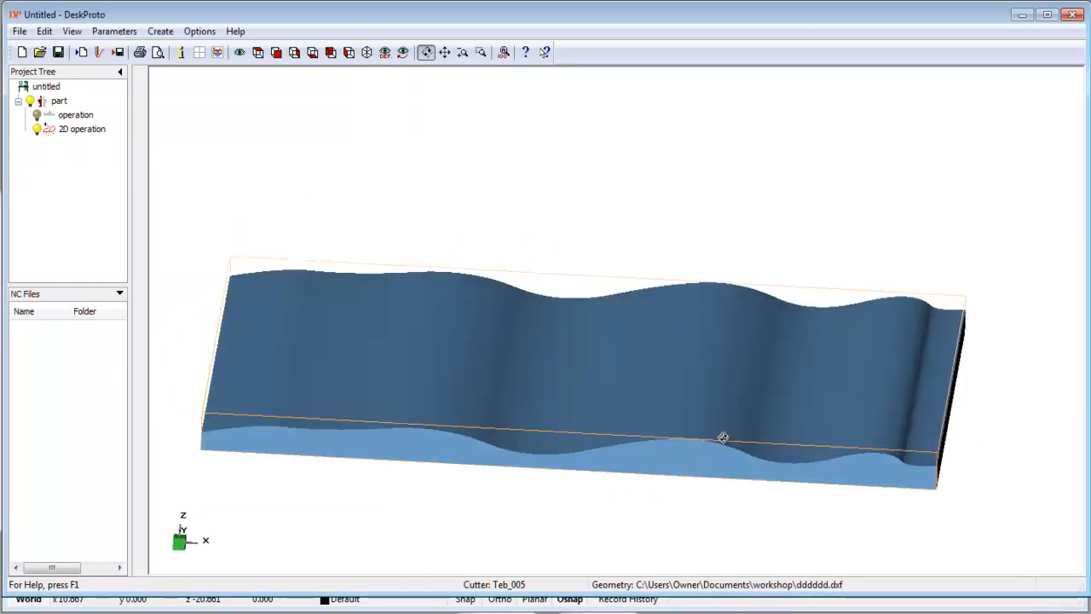
click(75, 115)
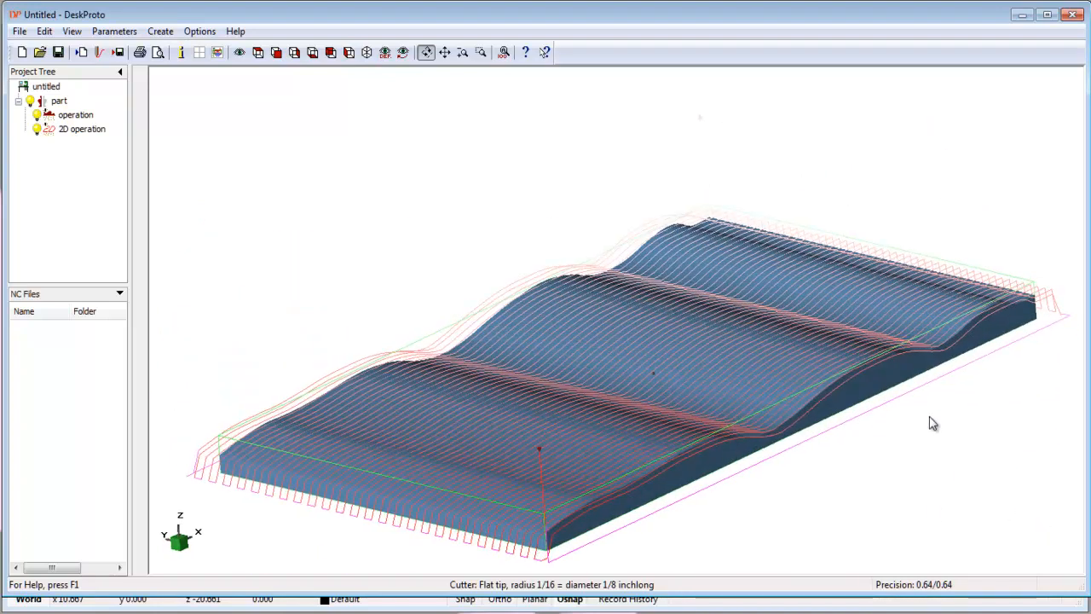
Orbit the view to inspect the toolpaths along the wavy part's length.
drag(933, 423, 656, 383)
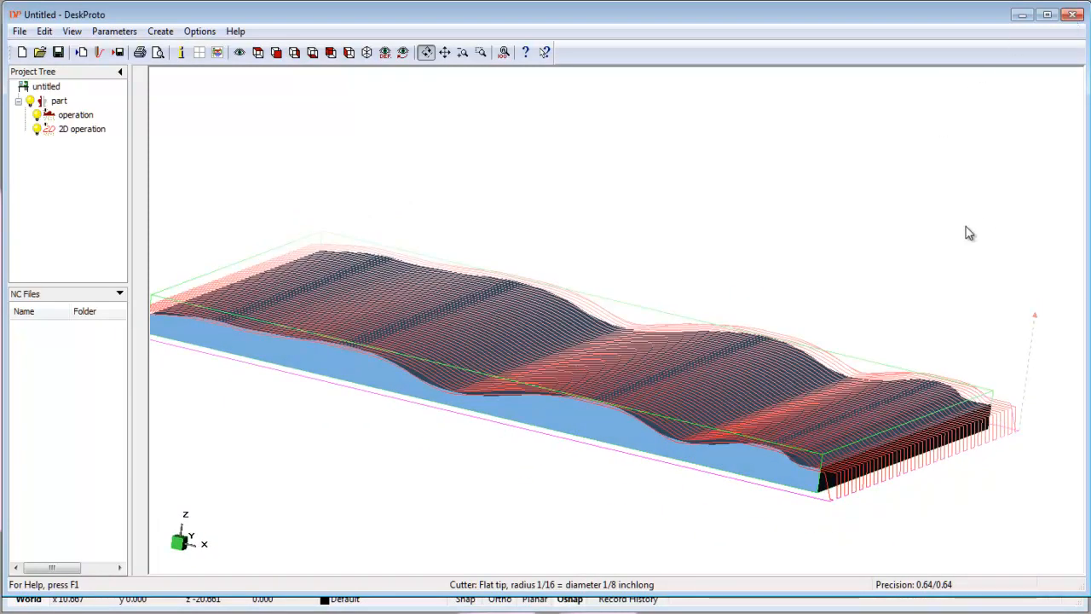
mouse_move(957, 230)
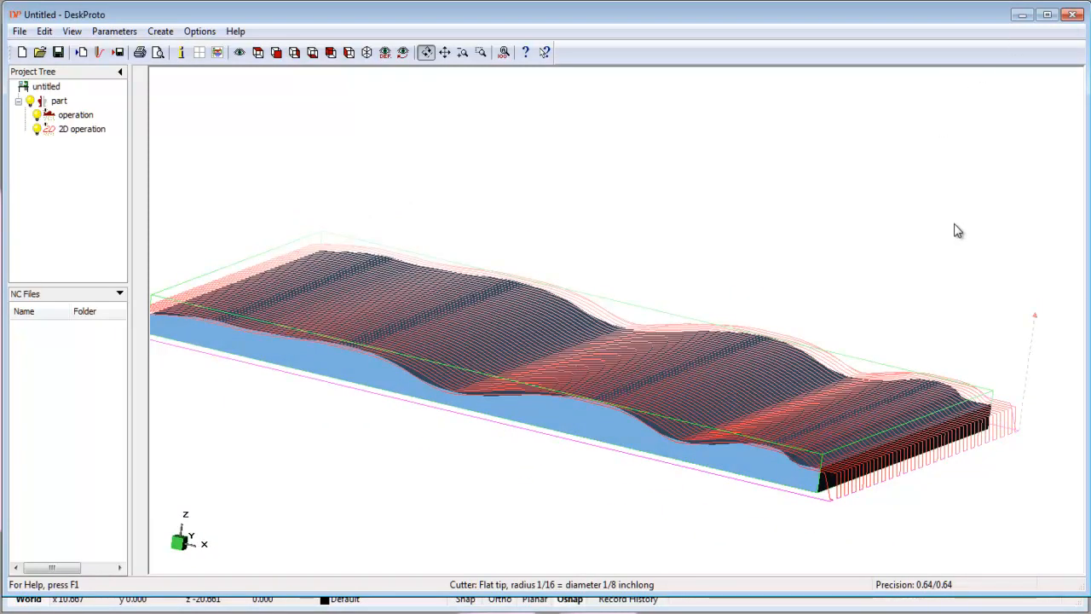